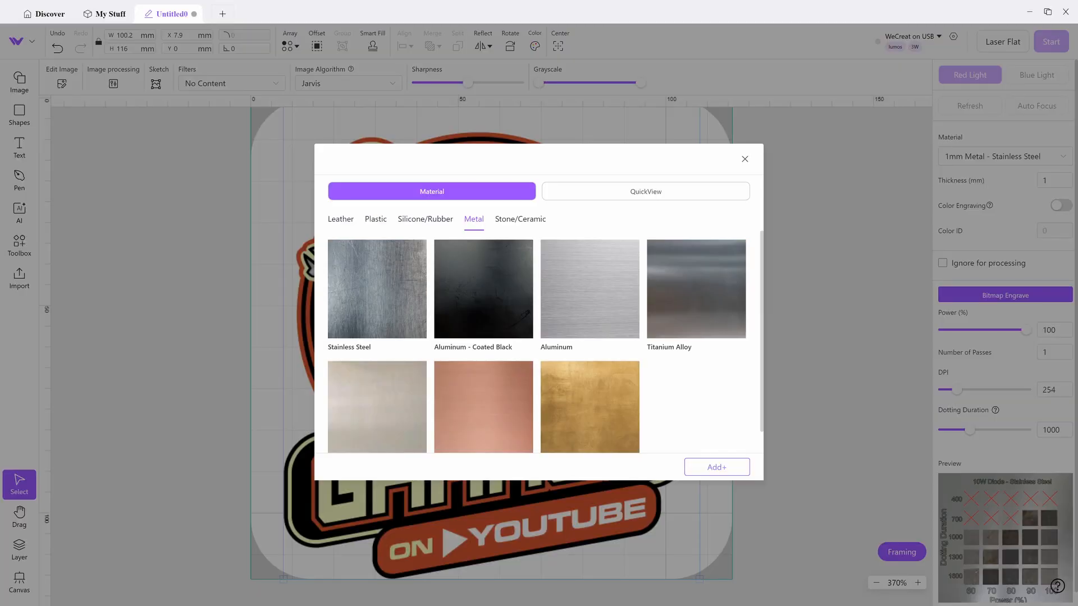
# Browse the Leather, Plastic, Silicone/Rubber, Metal and Stone/Ceramic material categories, ending on Metal.
pyautogui.click(339, 219)
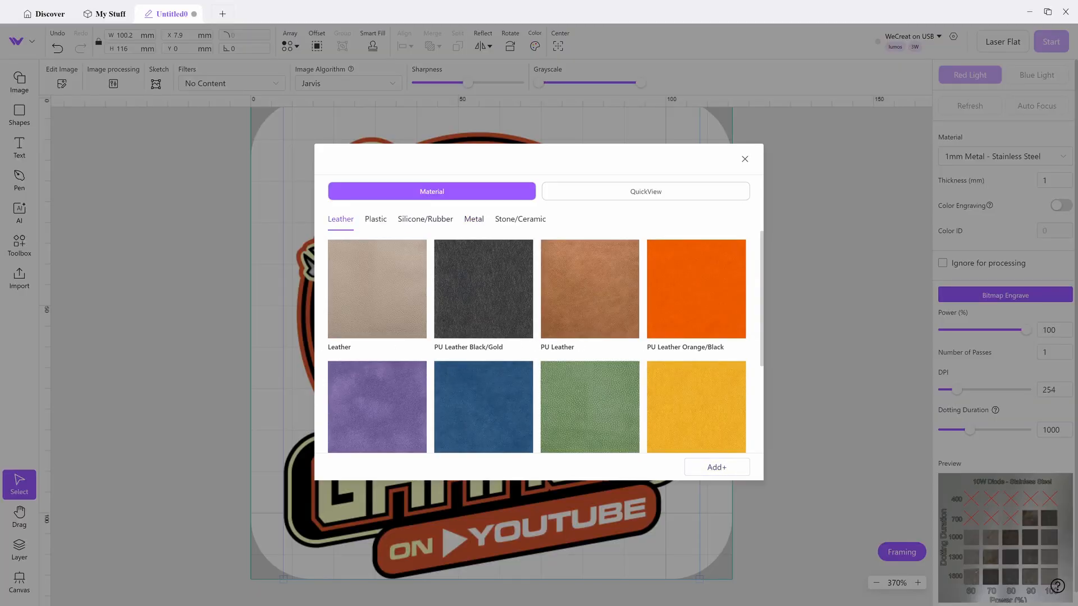
pyautogui.click(376, 219)
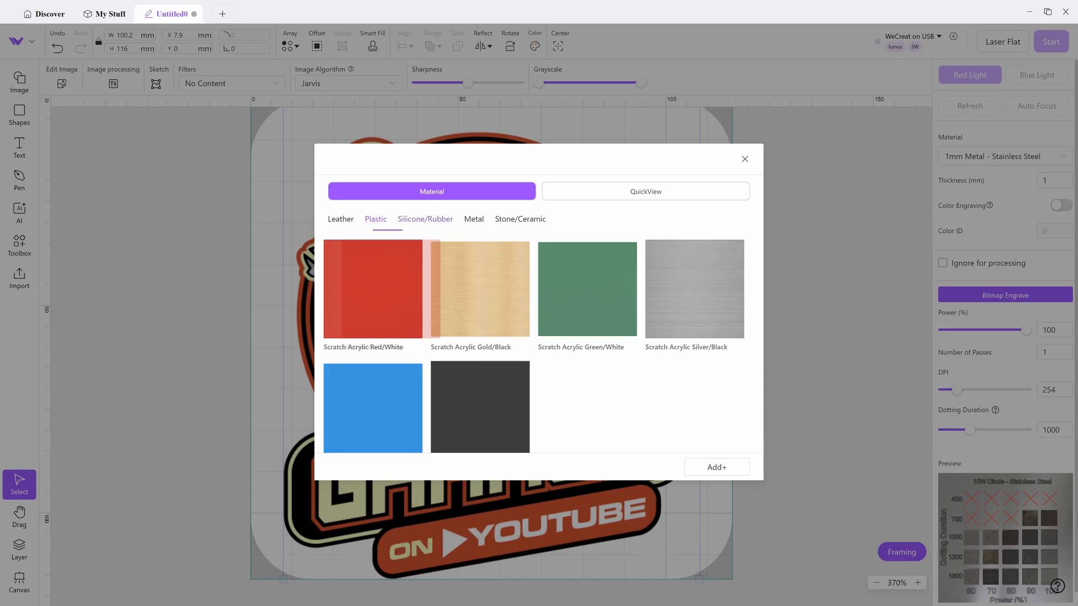
pyautogui.click(425, 219)
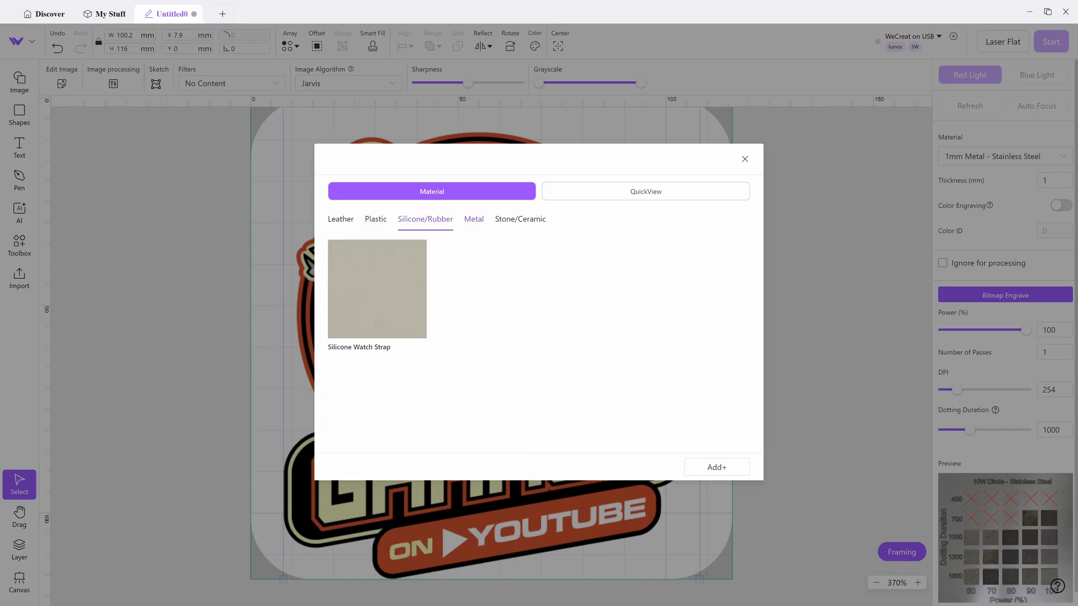
pyautogui.click(472, 219)
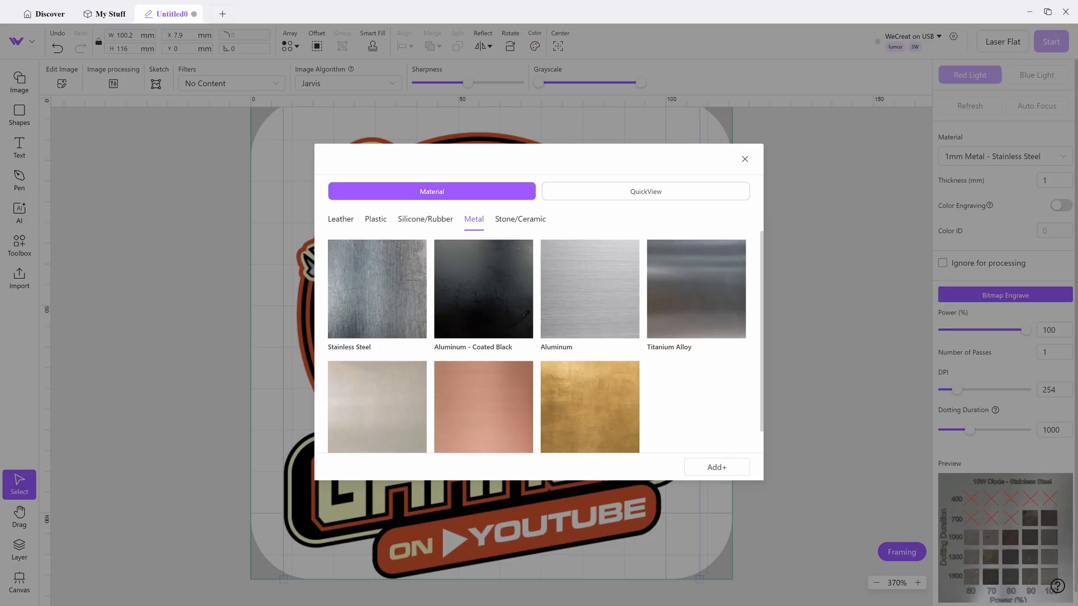
pyautogui.click(520, 219)
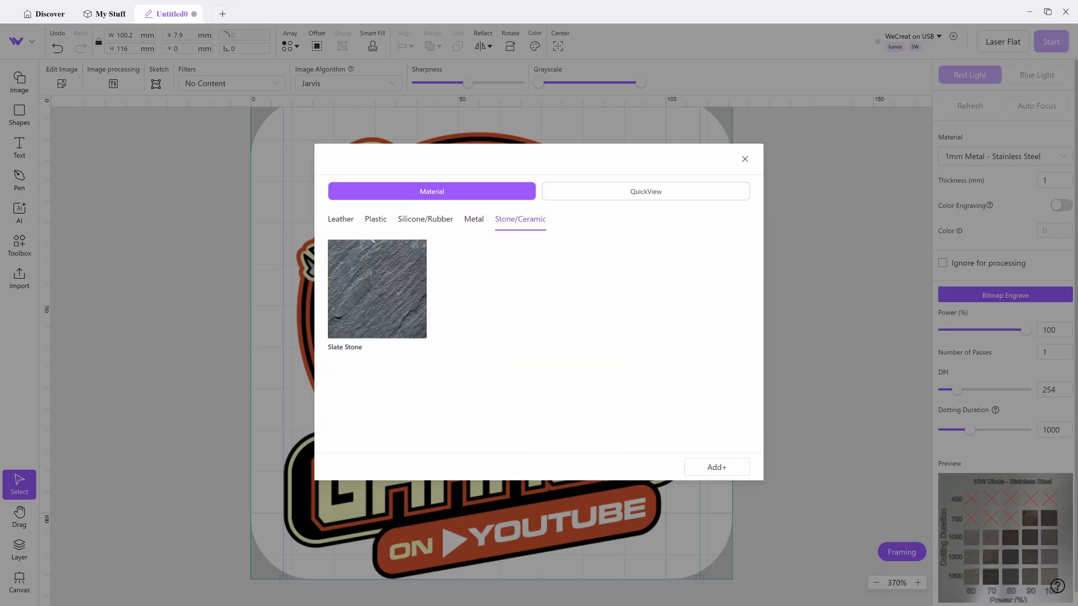
pyautogui.click(472, 219)
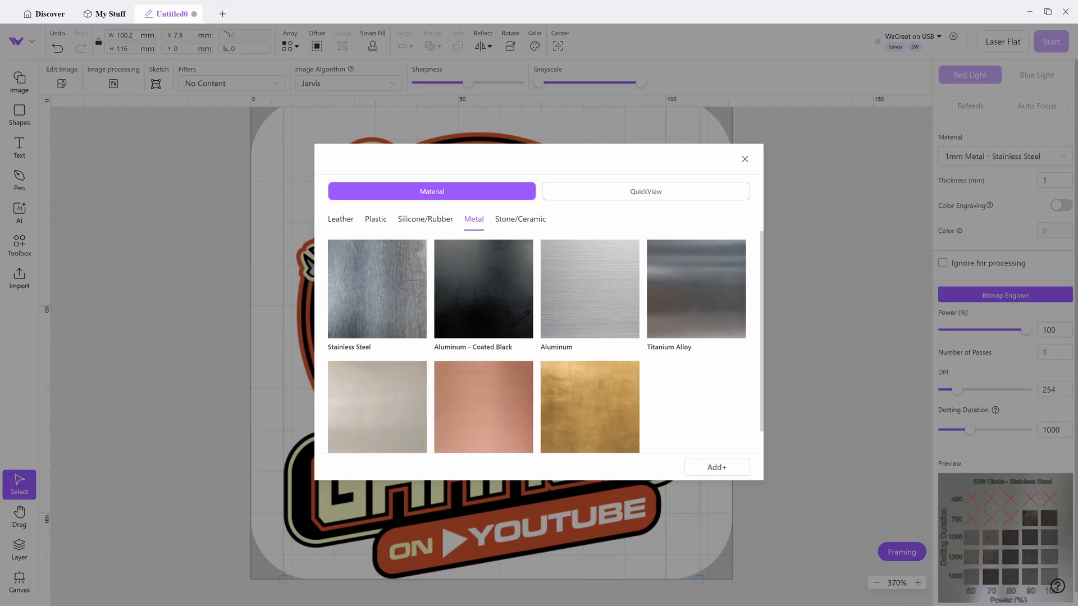
pyautogui.moveTo(377, 289)
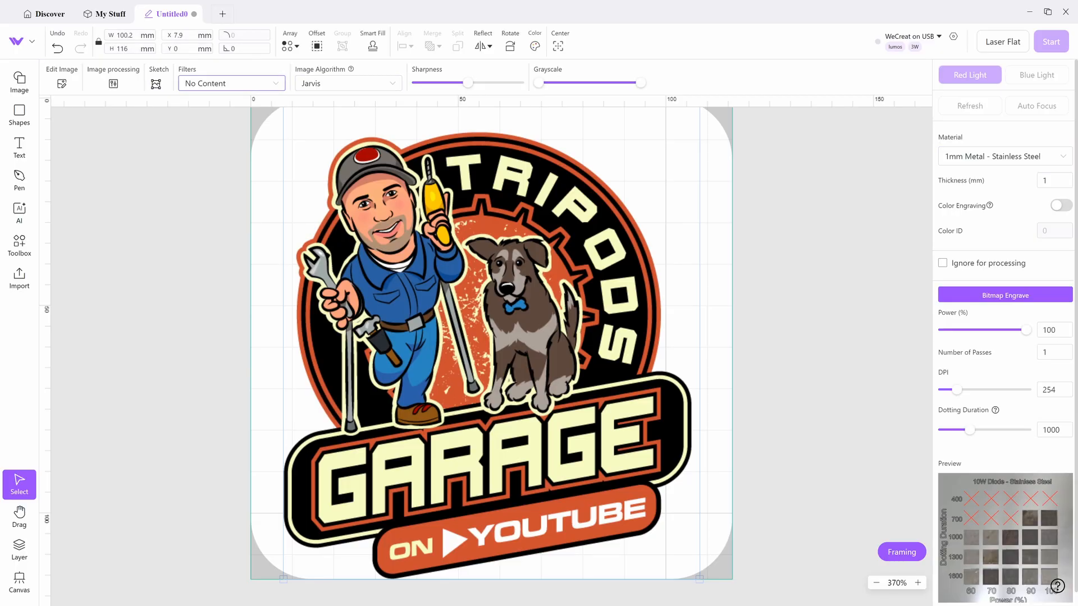
# Apply the Invert filter to the logo and bring up the image processing settings.
pyautogui.click(230, 83)
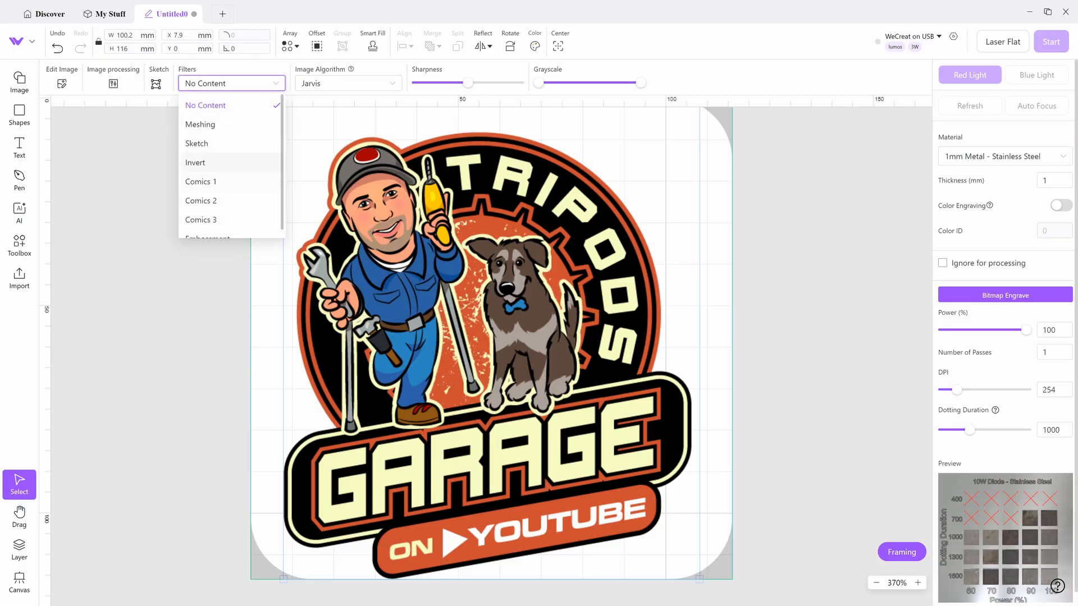
pyautogui.click(196, 163)
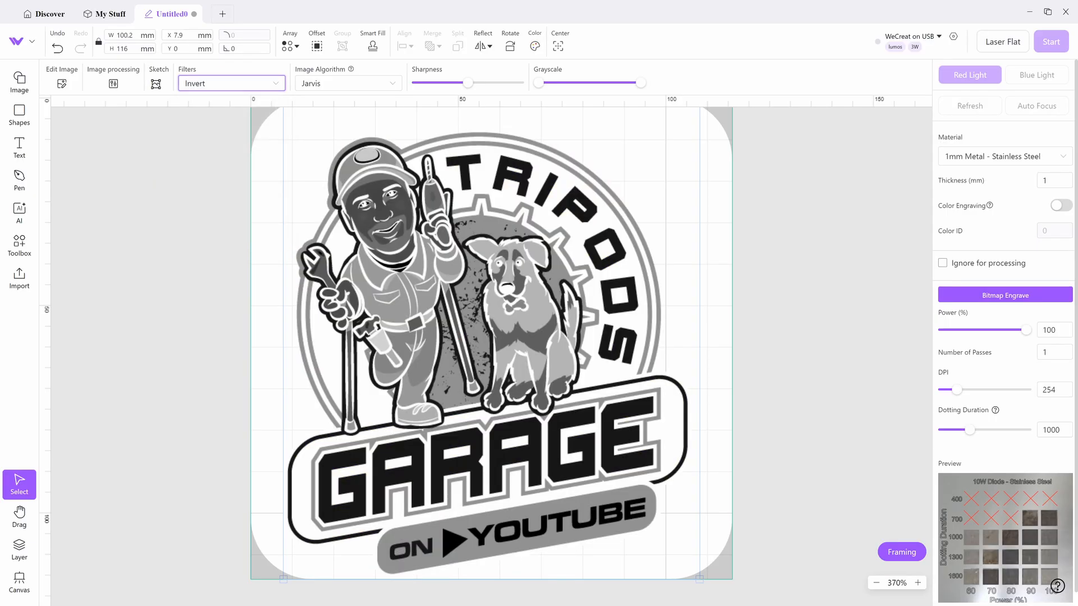
pyautogui.click(113, 74)
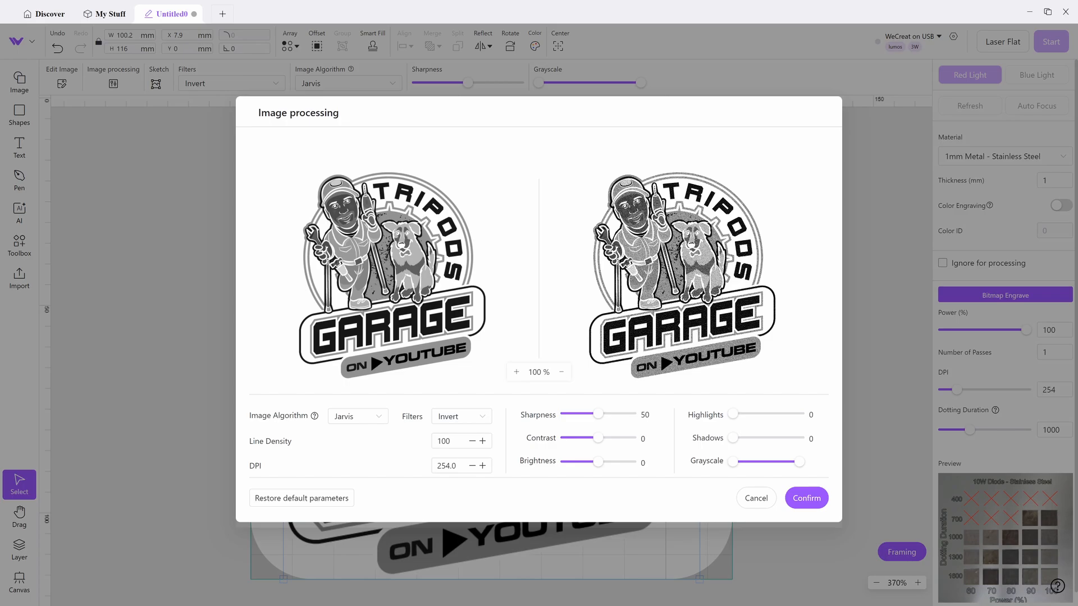
# Dismiss the image processing and image pre-processing windows, keeping the inverted logo.
pyautogui.click(806, 498)
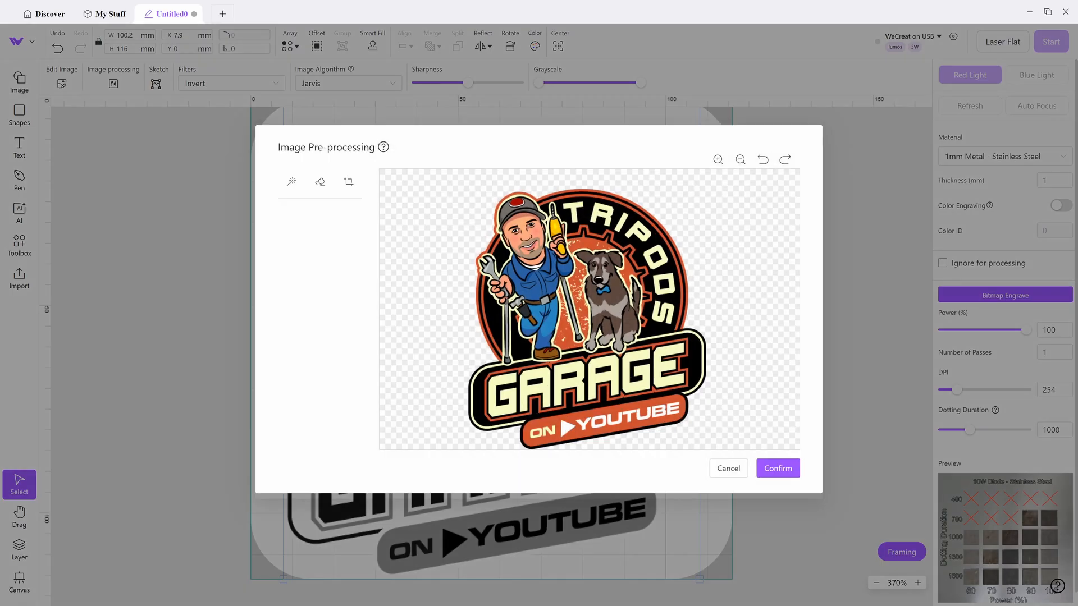
pyautogui.click(777, 469)
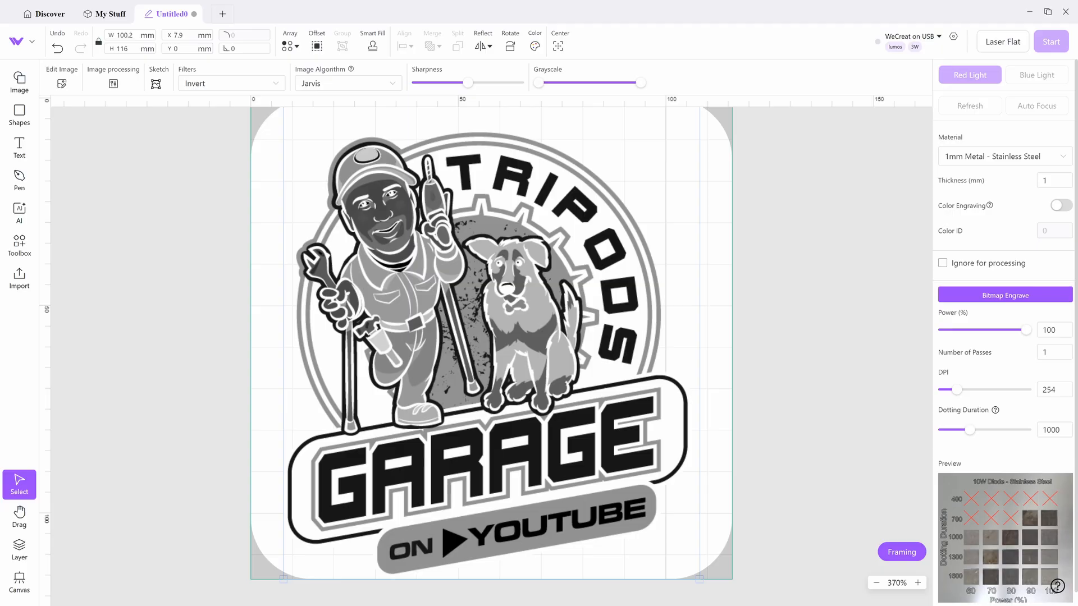
pyautogui.moveTo(20, 82)
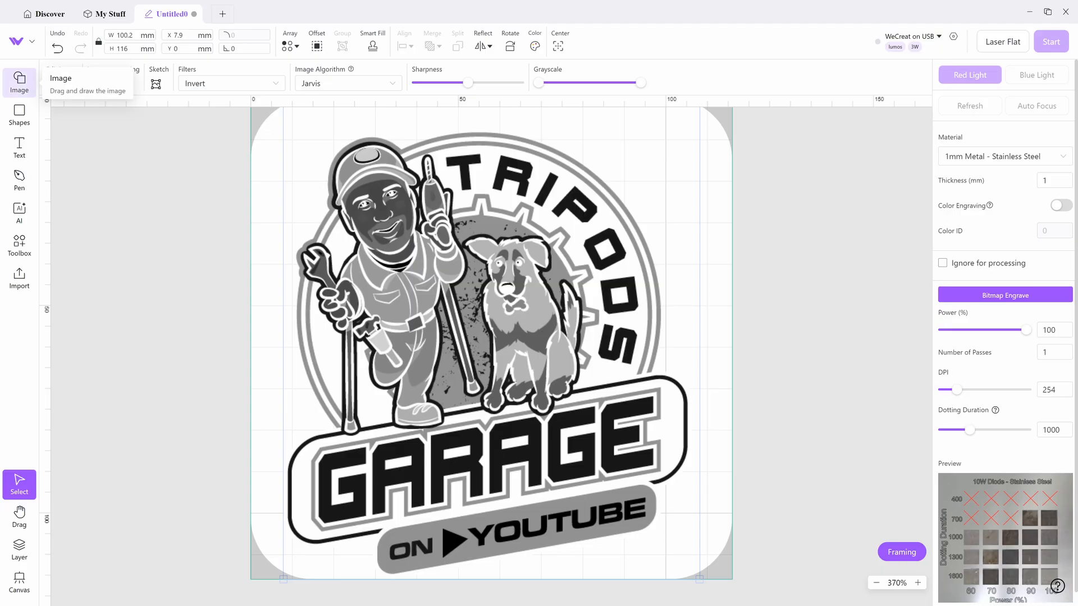
pyautogui.click(19, 82)
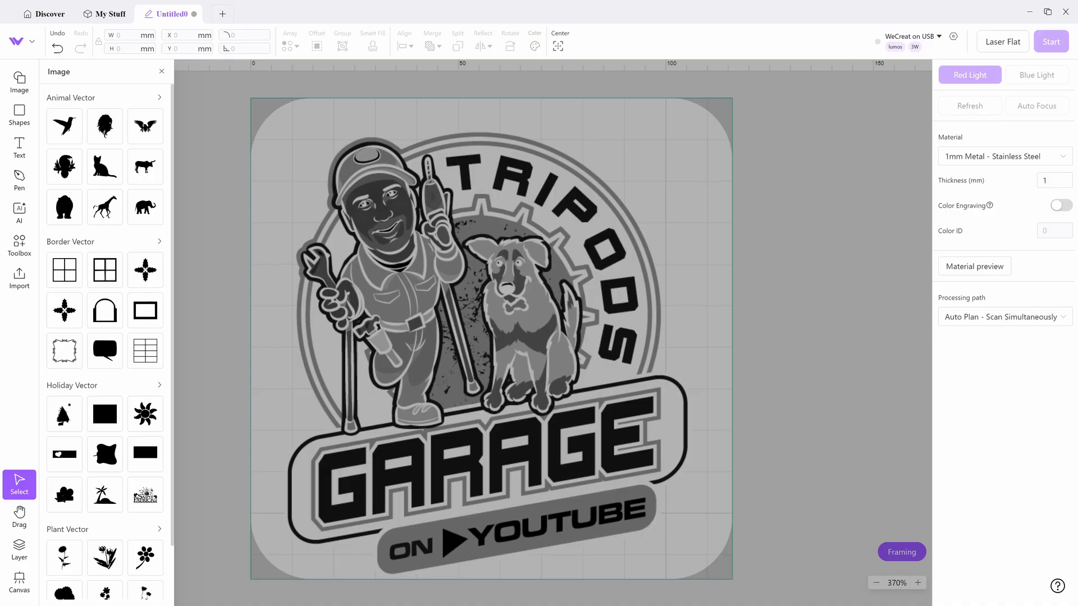
pyautogui.scroll(-3)
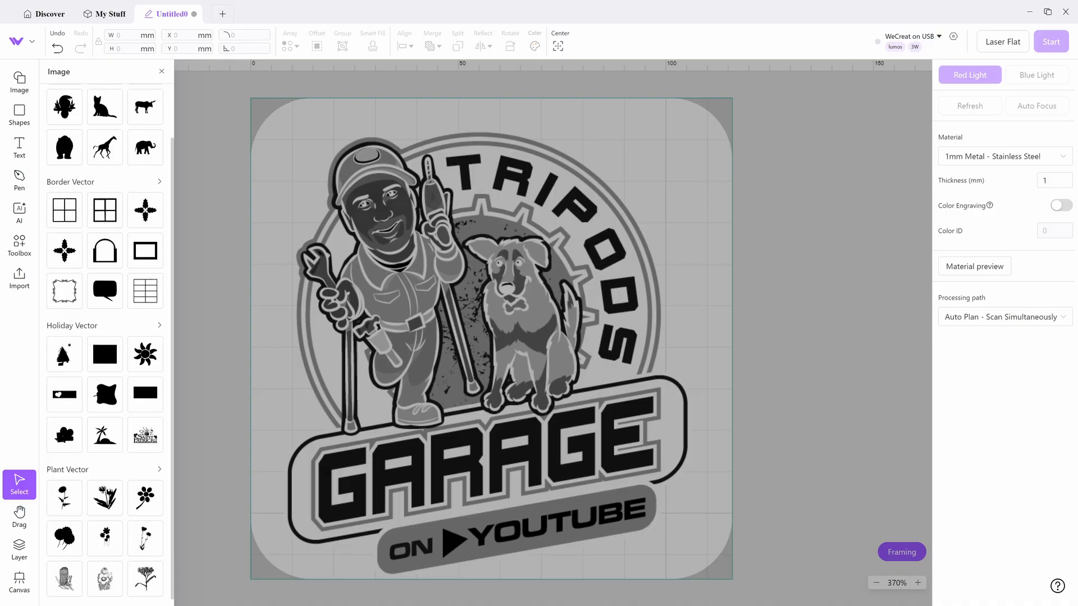
pyautogui.click(19, 115)
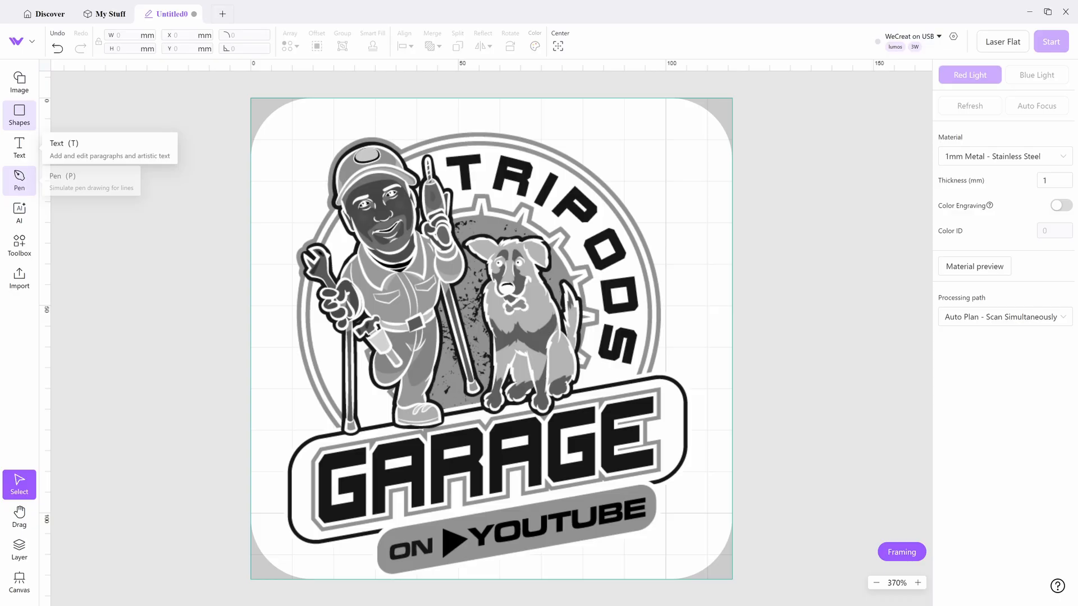
pyautogui.moveTo(20, 215)
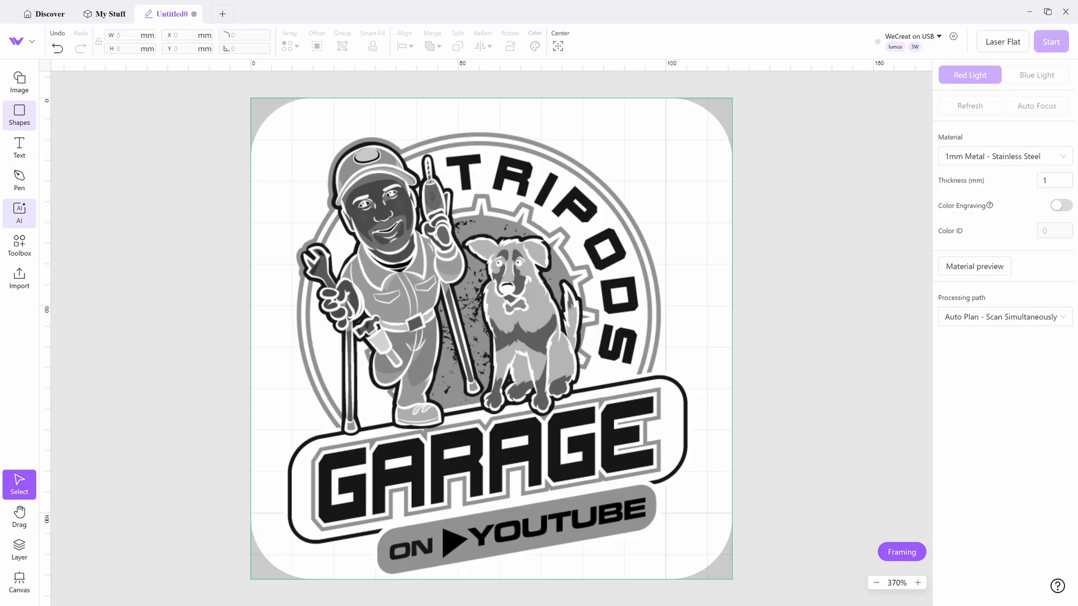
pyautogui.click(19, 212)
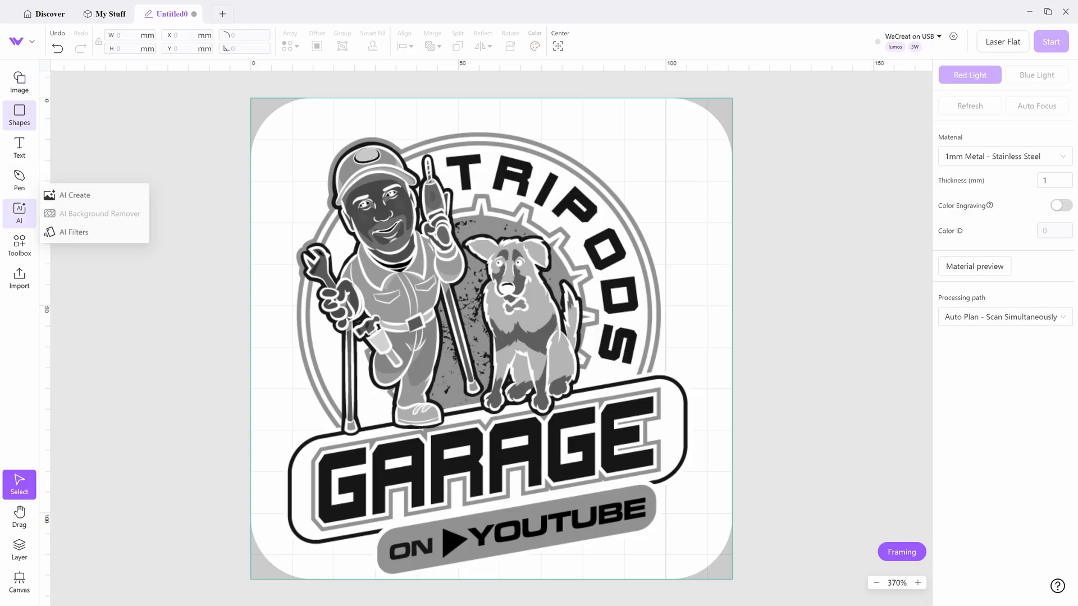
pyautogui.moveTo(74, 233)
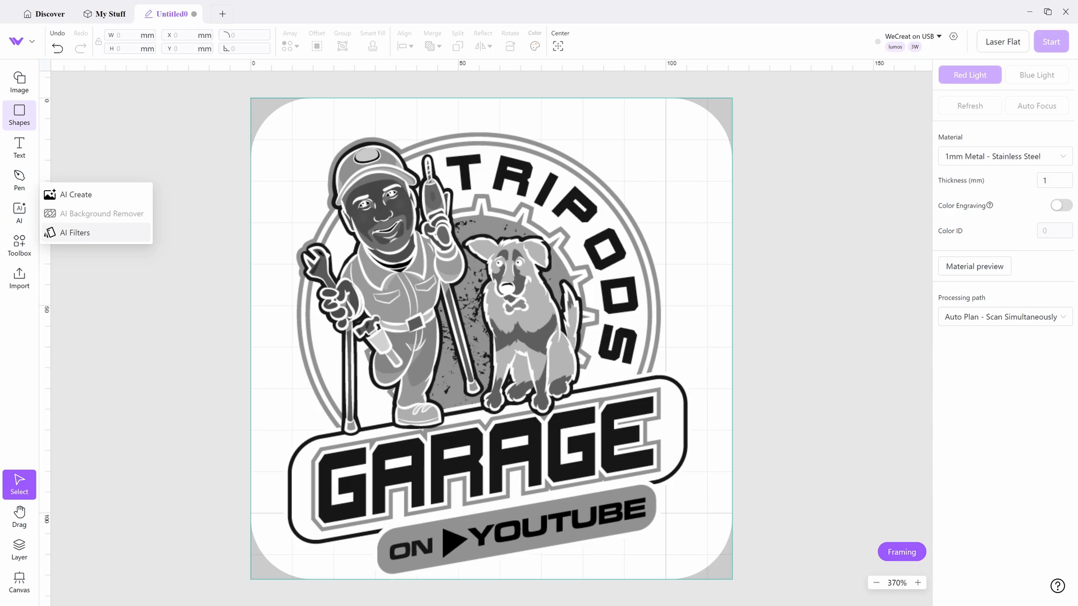
pyautogui.click(73, 234)
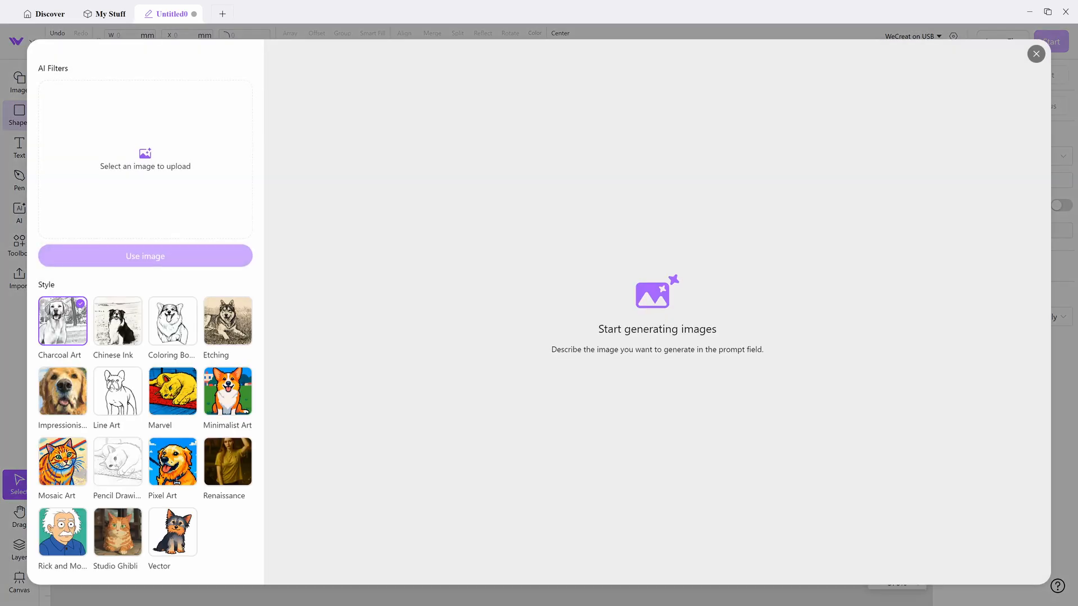
pyautogui.click(172, 320)
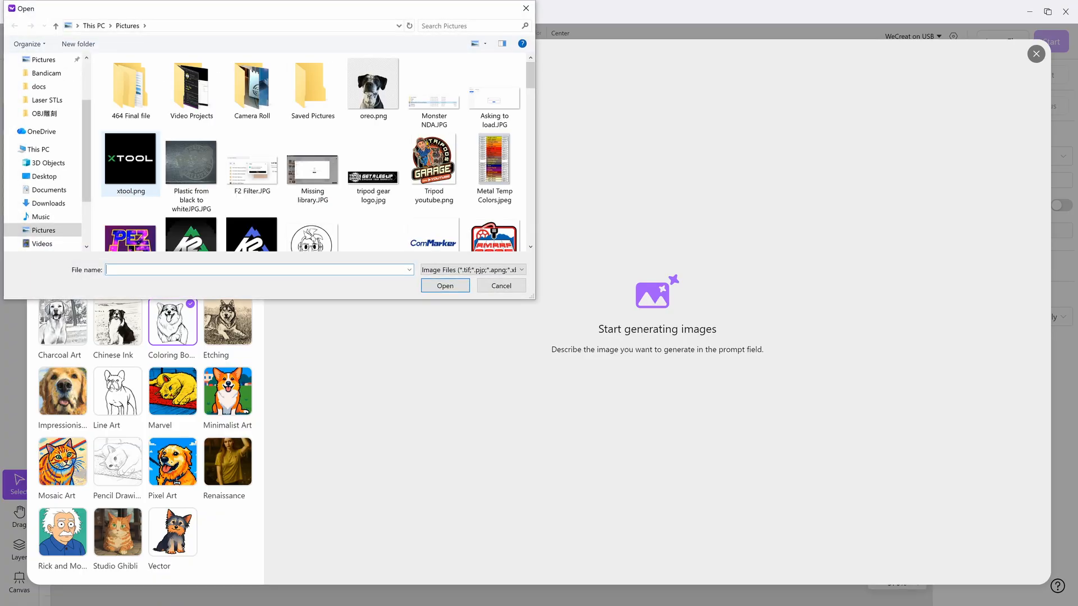
pyautogui.click(372, 82)
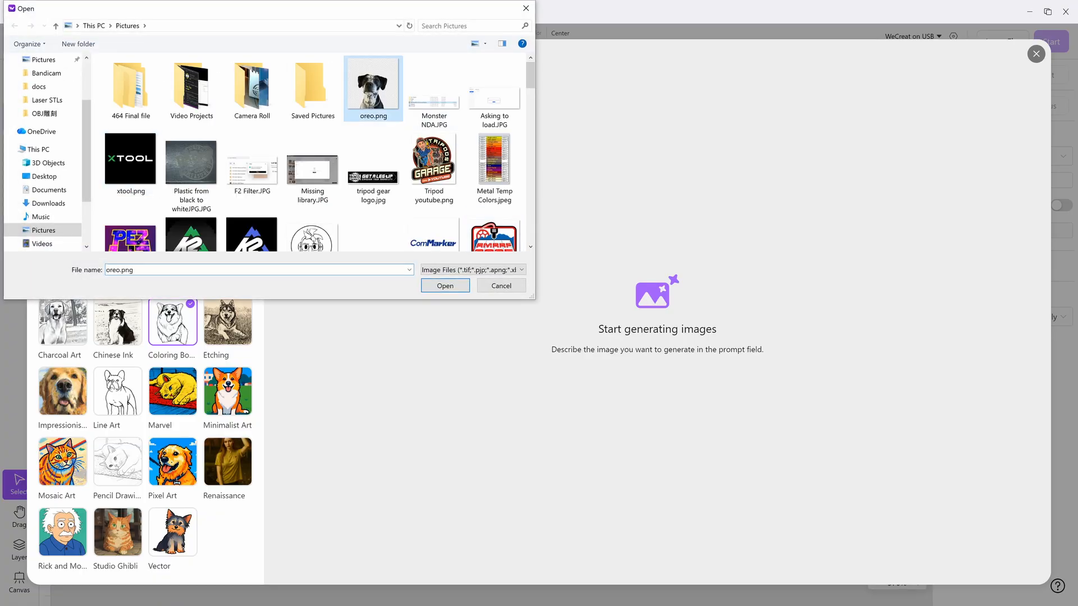
pyautogui.click(445, 285)
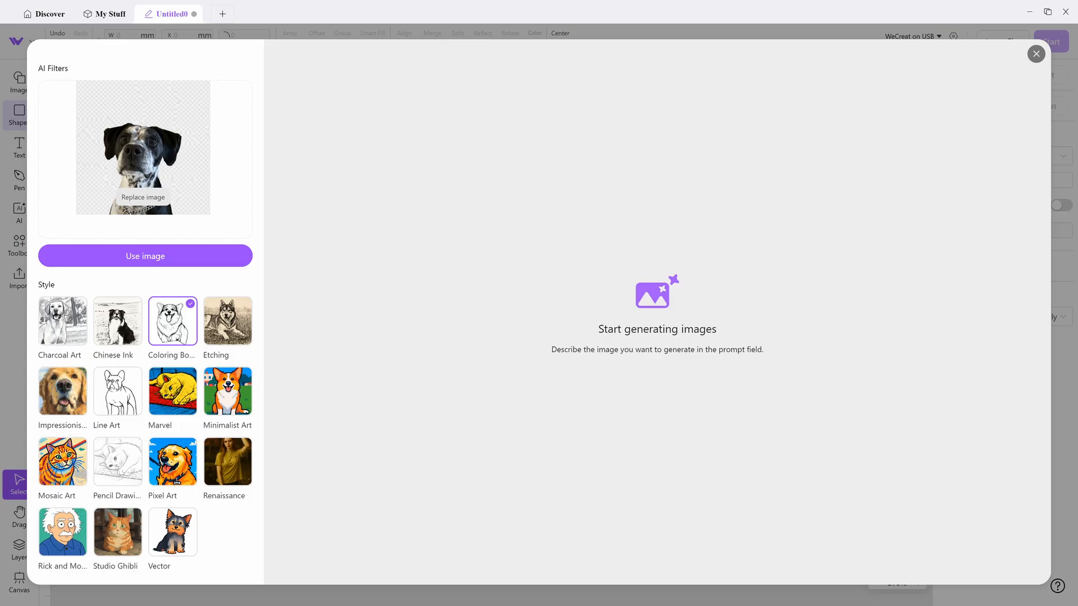
pyautogui.click(228, 320)
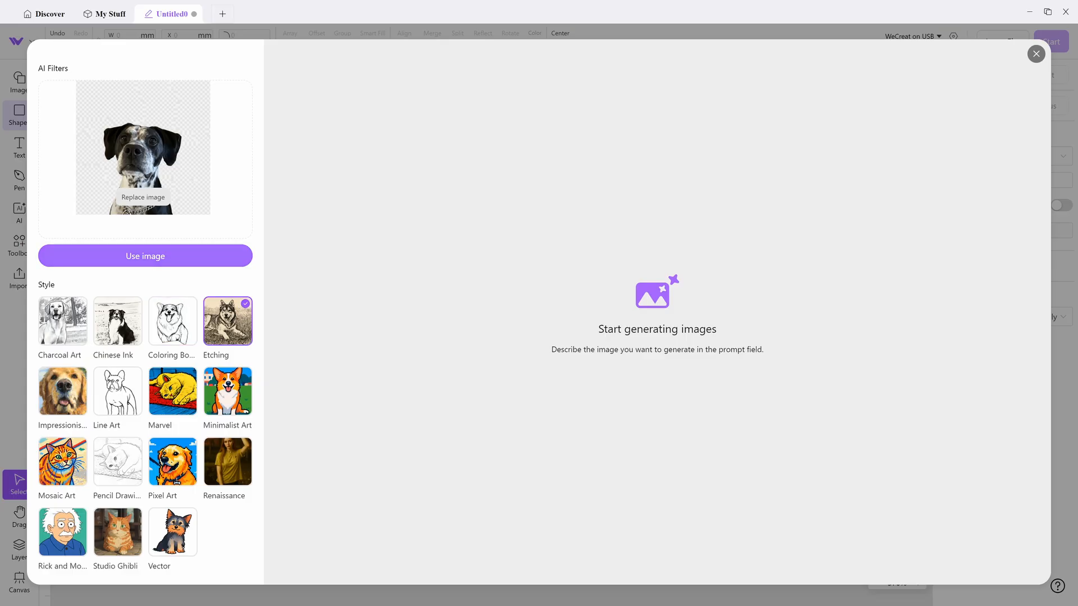
pyautogui.click(145, 257)
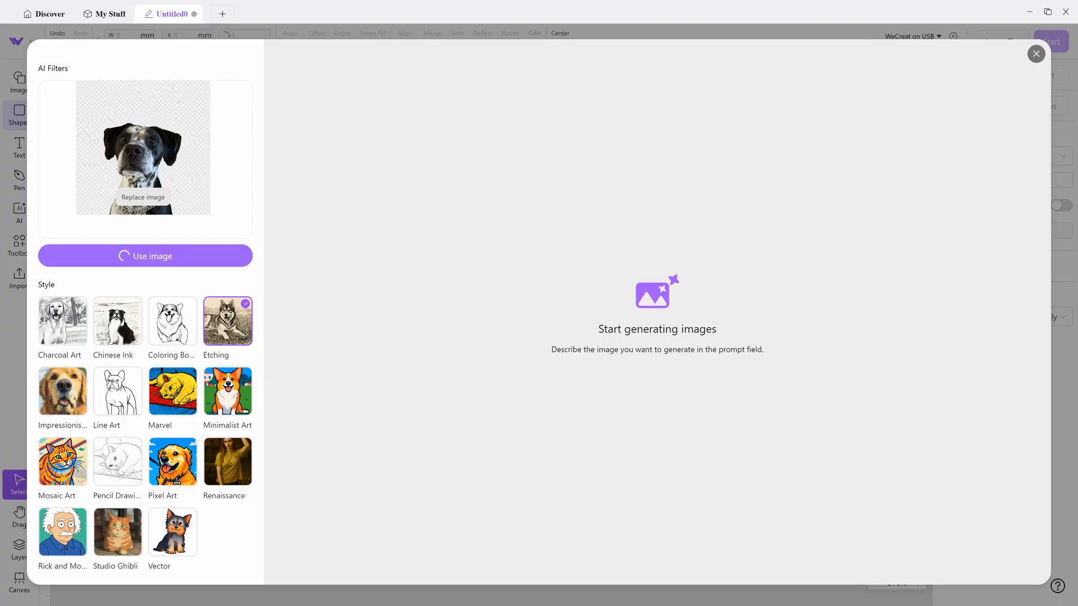
pyautogui.click(145, 256)
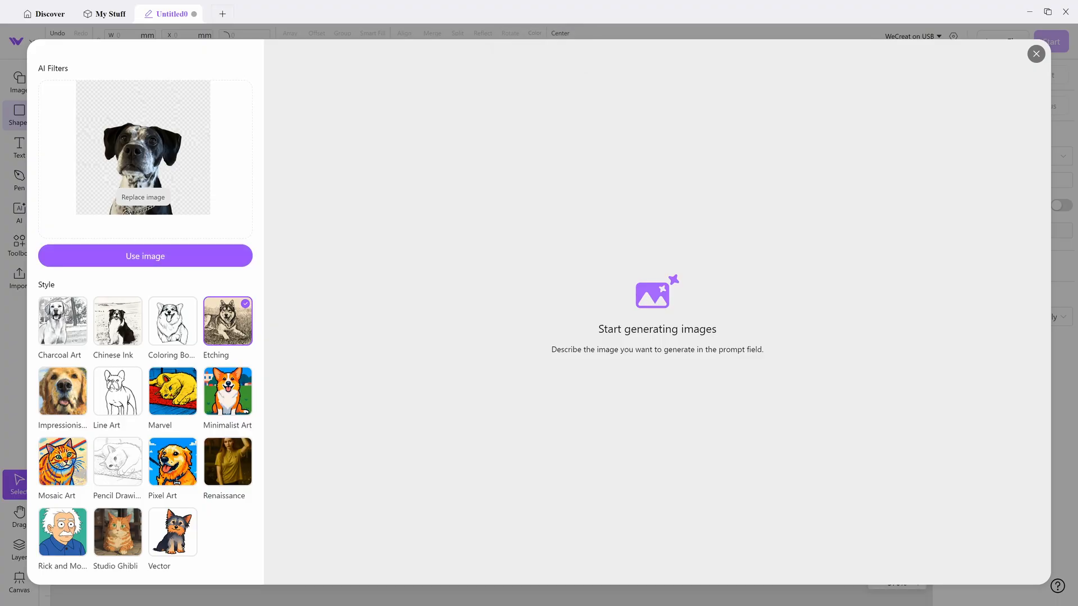
pyautogui.click(1035, 54)
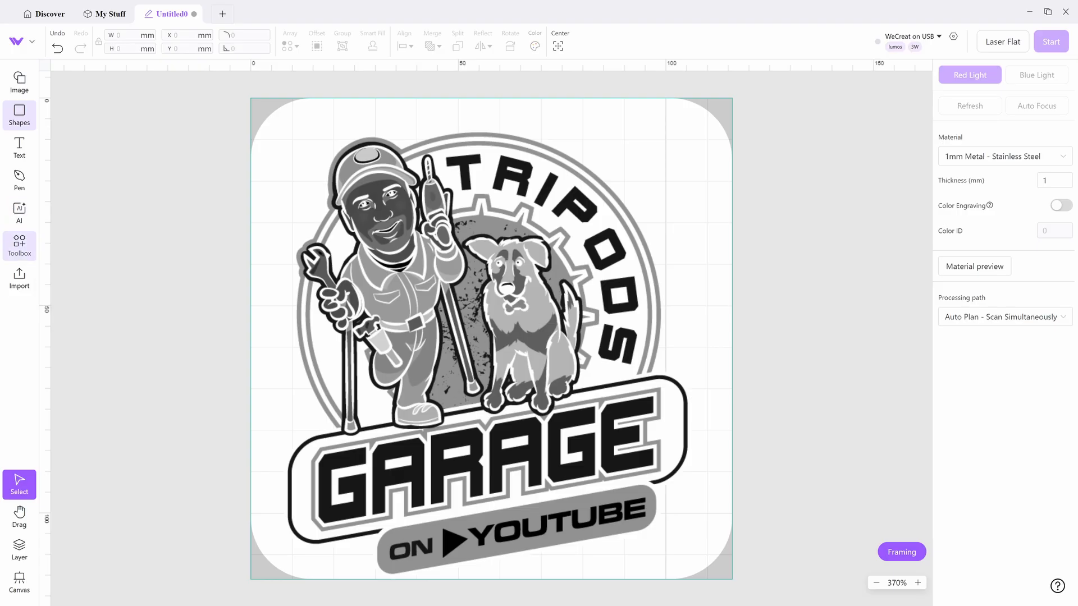
# Attempt an AI-generated image of a 2022 F350, retrying after the request fails.
pyautogui.click(19, 214)
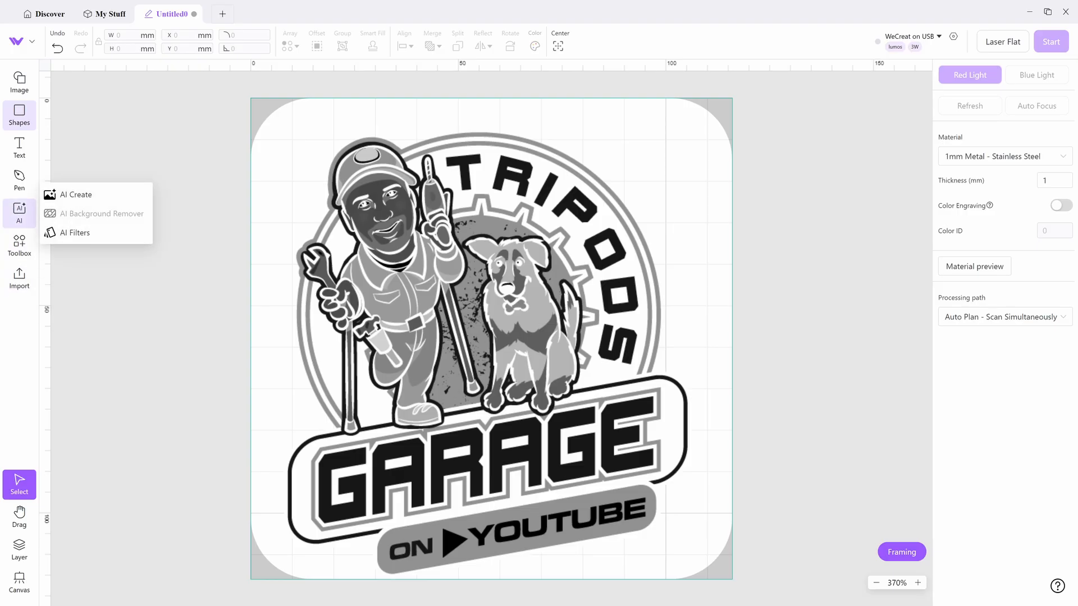
pyautogui.click(75, 194)
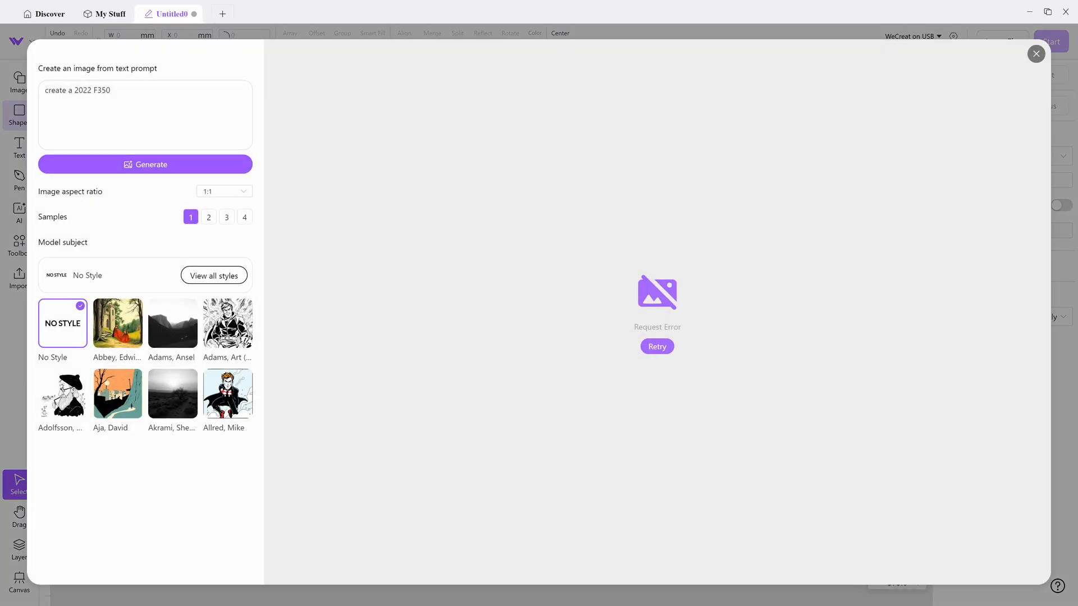
pyautogui.click(145, 114)
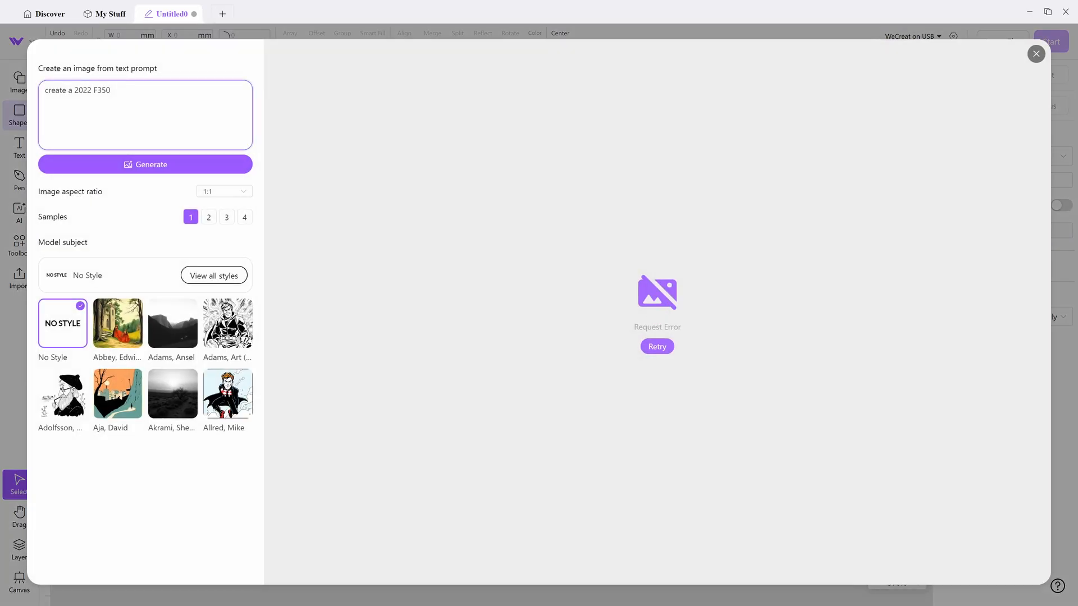
pyautogui.click(145, 164)
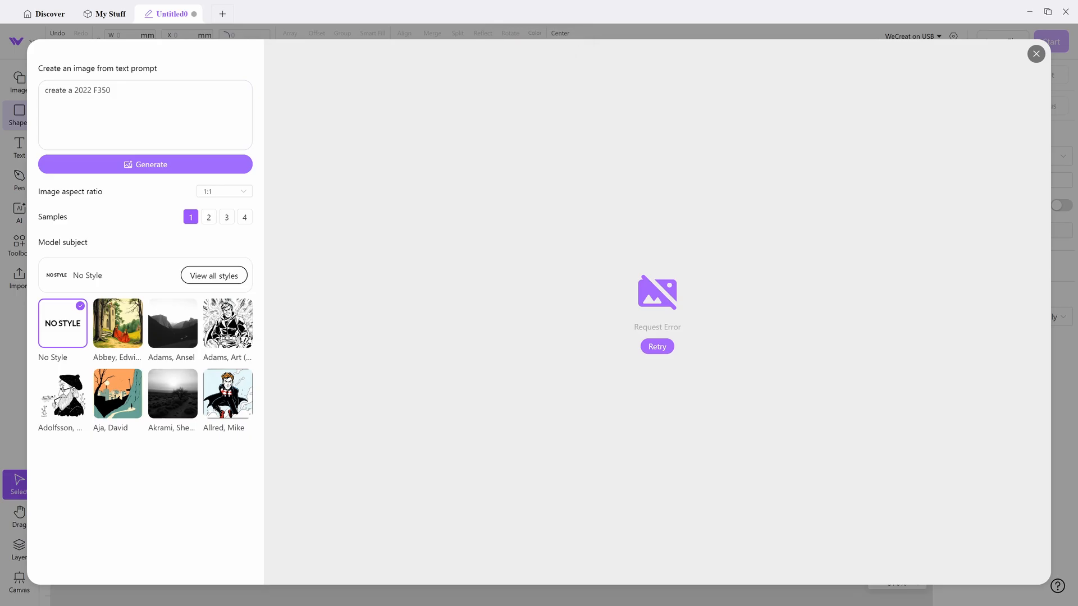
# Close the AI image generator and the settings/version information dialog.
pyautogui.click(1037, 54)
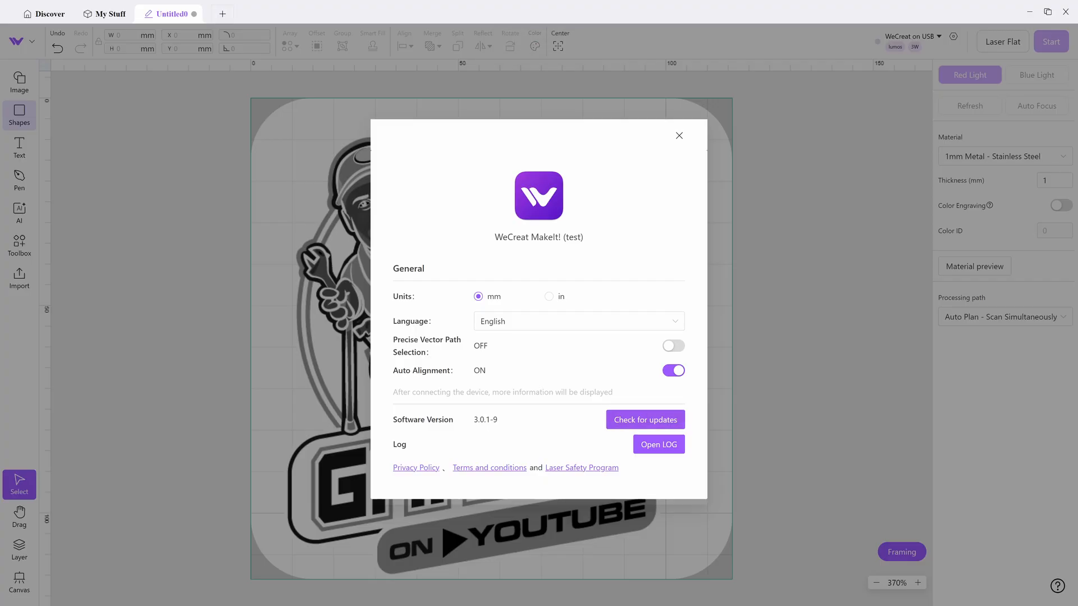
pyautogui.click(644, 419)
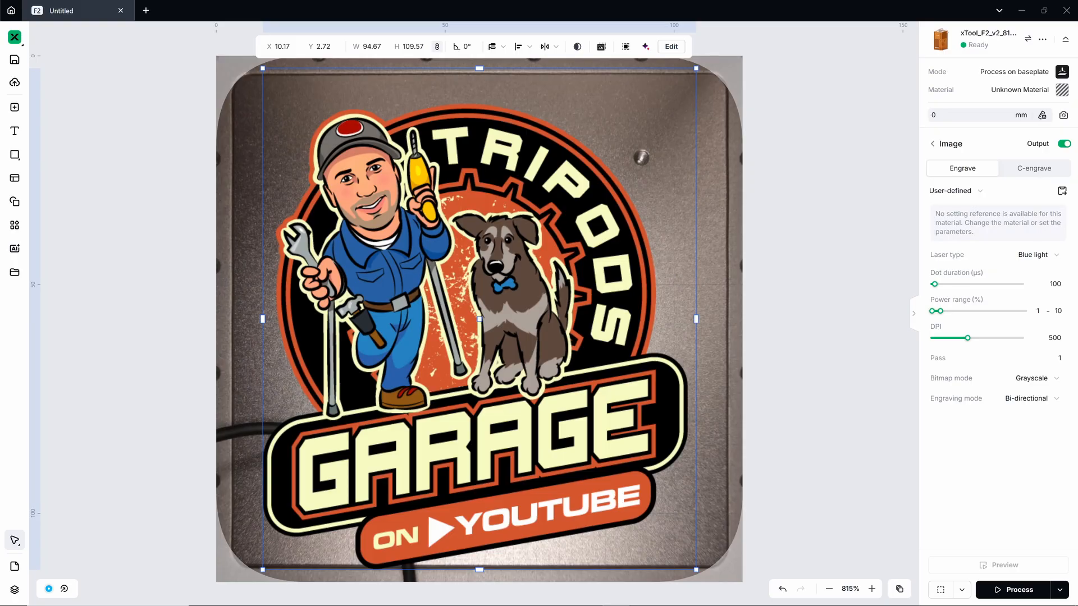
pyautogui.click(1061, 90)
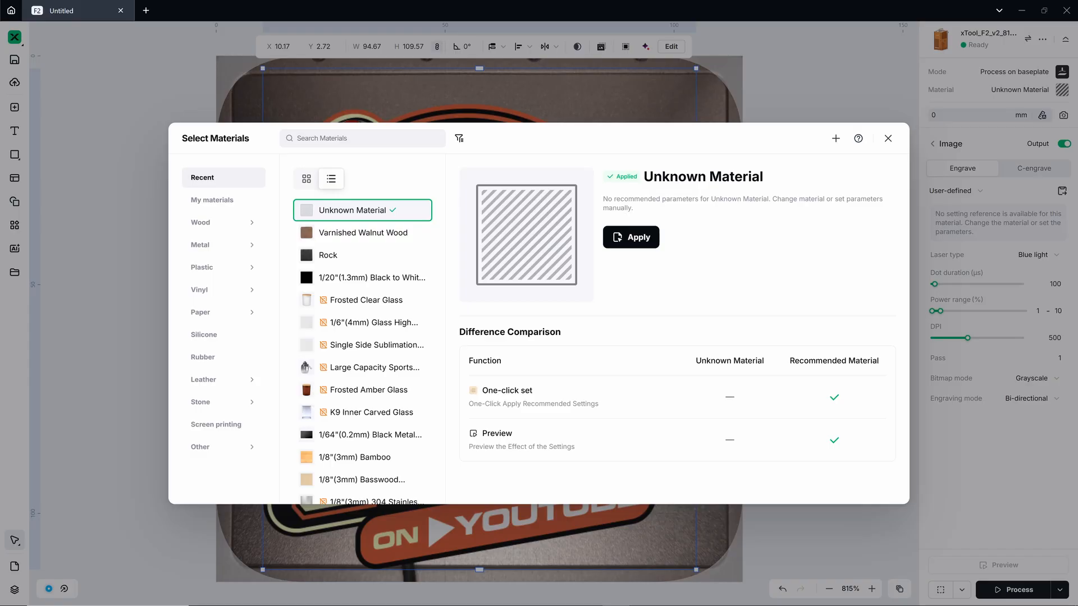
pyautogui.click(199, 222)
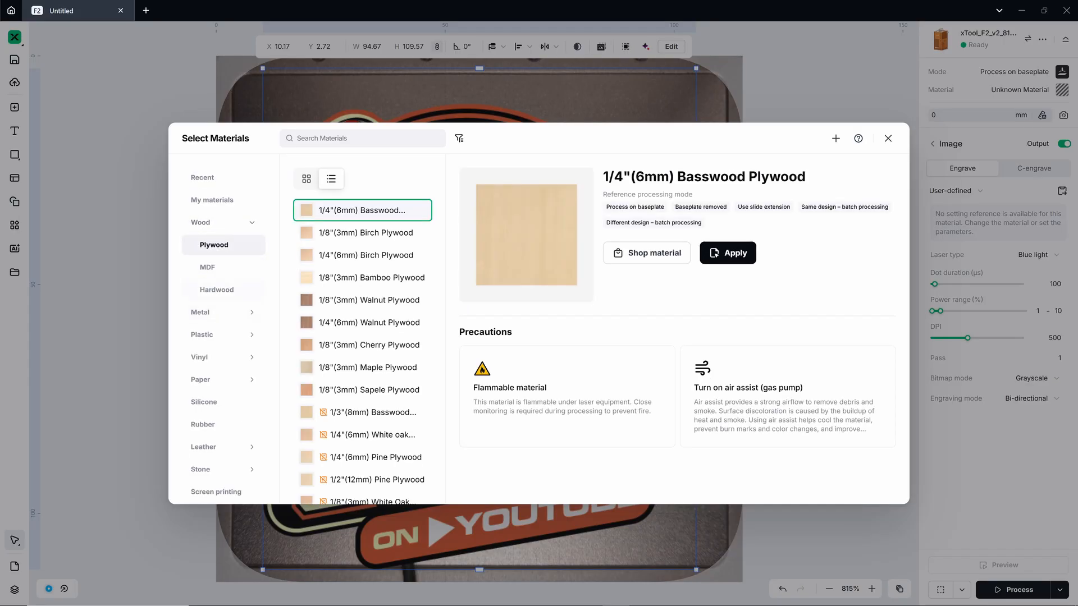
pyautogui.click(200, 314)
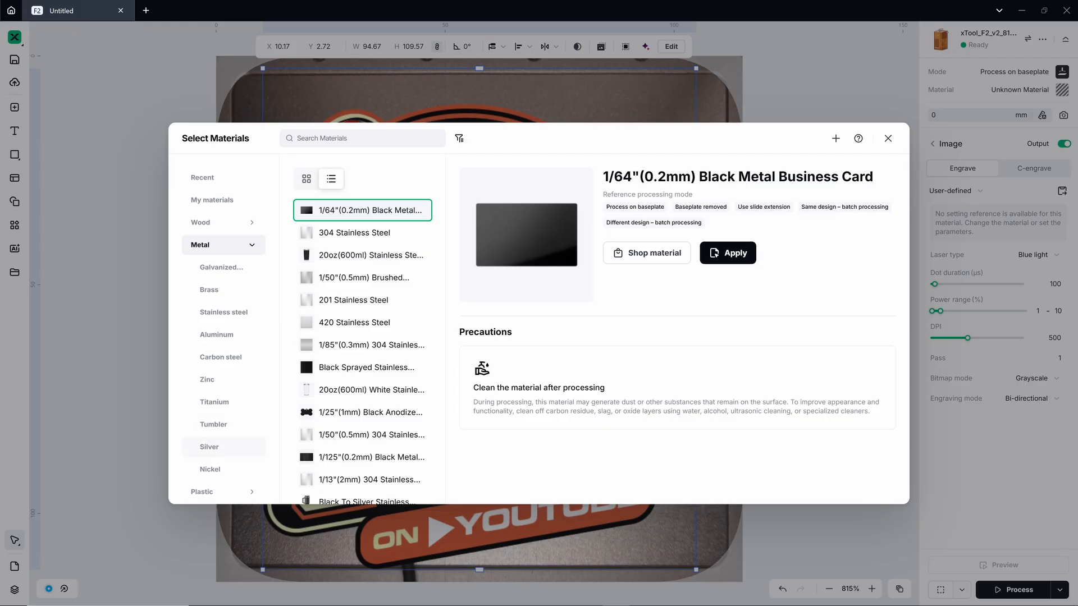
pyautogui.scroll(-3)
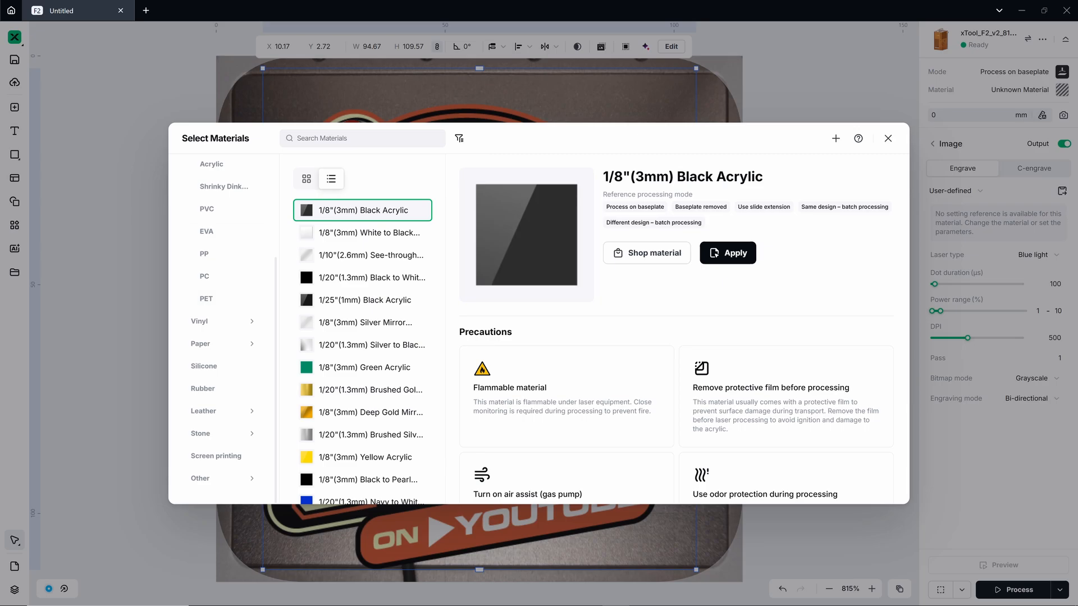
pyautogui.click(200, 276)
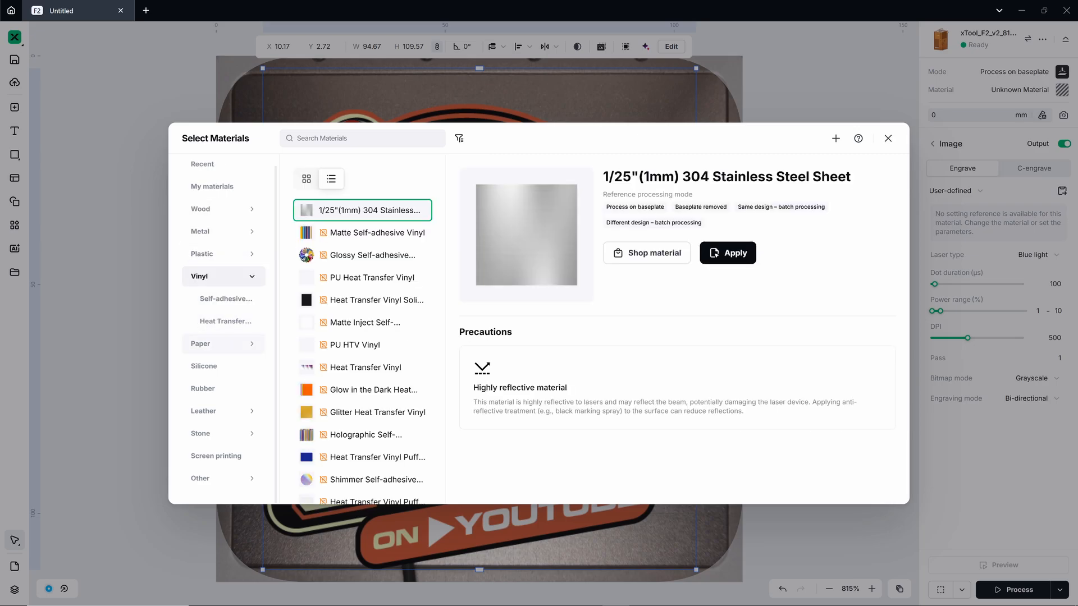
pyautogui.click(200, 344)
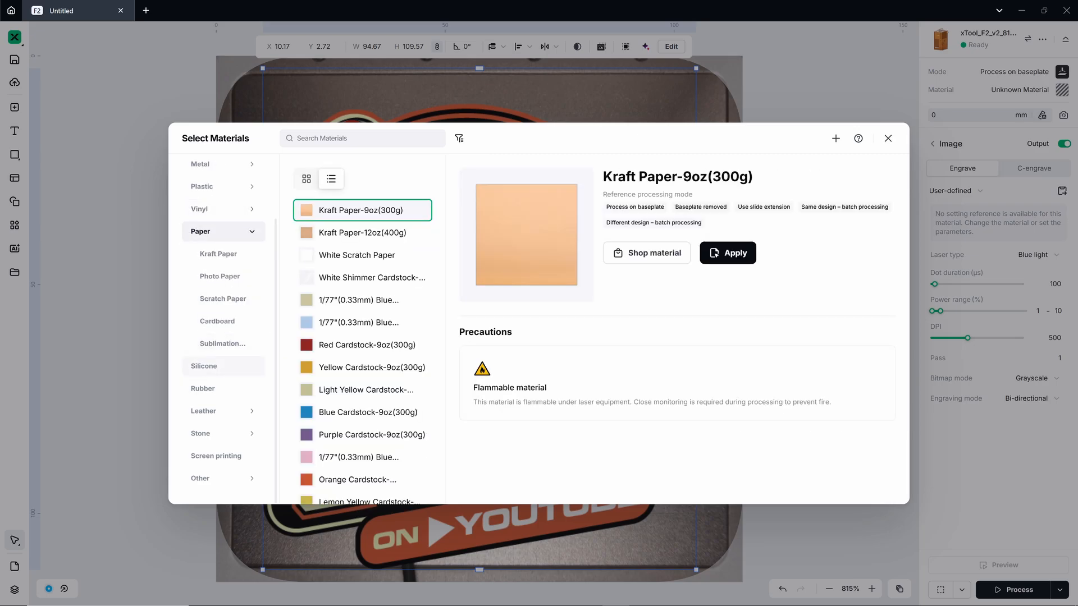
pyautogui.moveTo(202, 388)
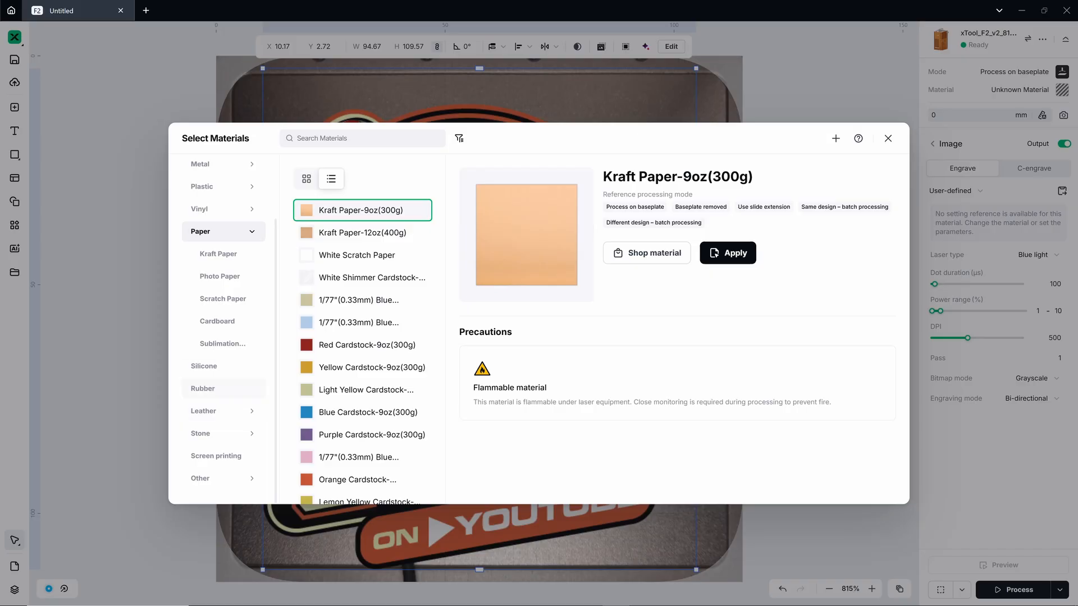
pyautogui.click(887, 138)
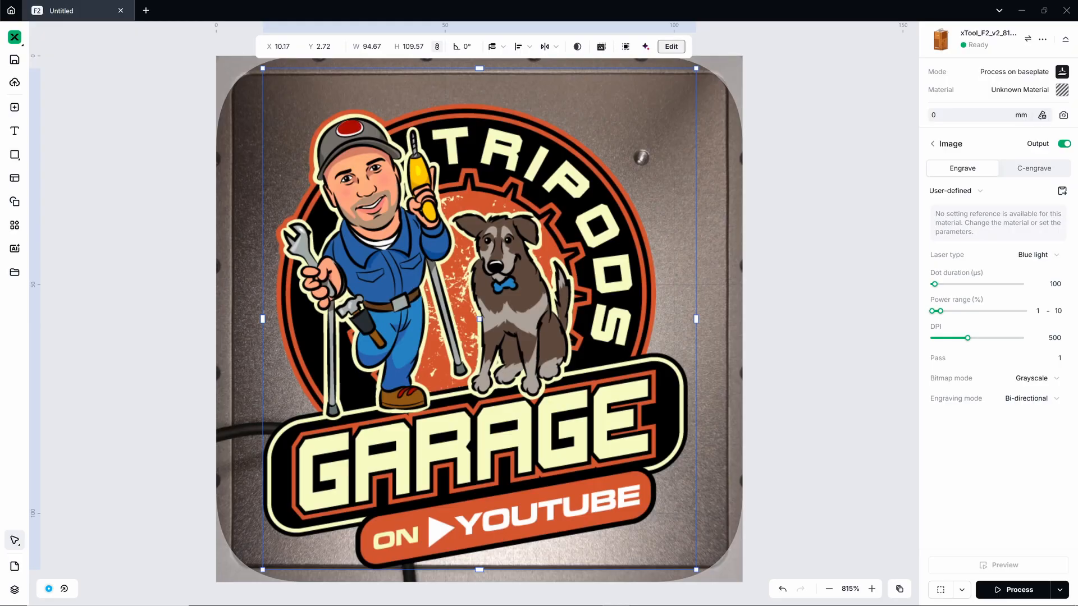
pyautogui.click(670, 46)
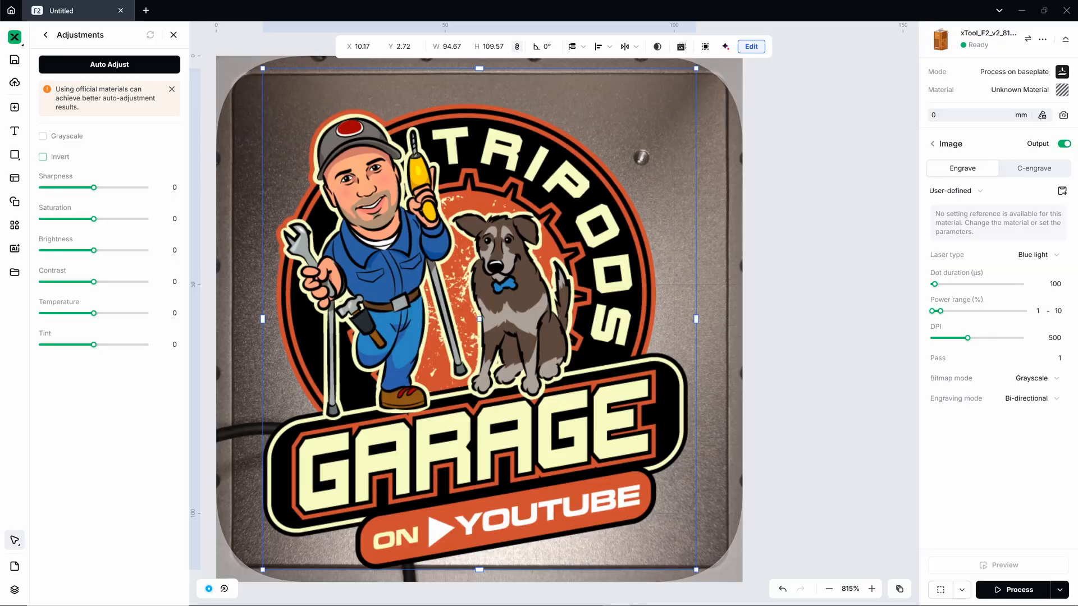
pyautogui.click(42, 157)
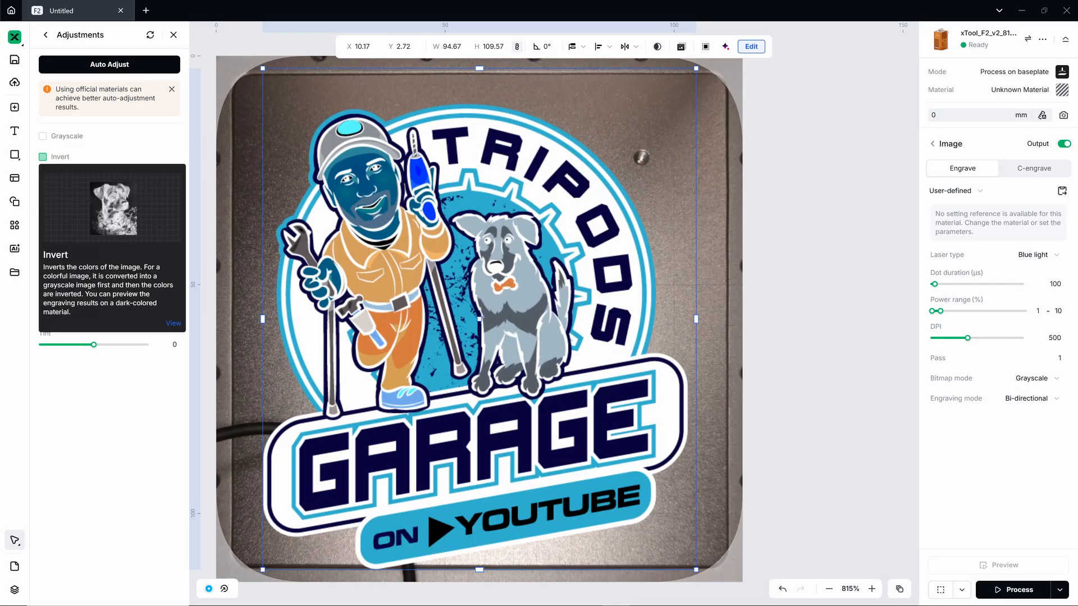
pyautogui.click(42, 158)
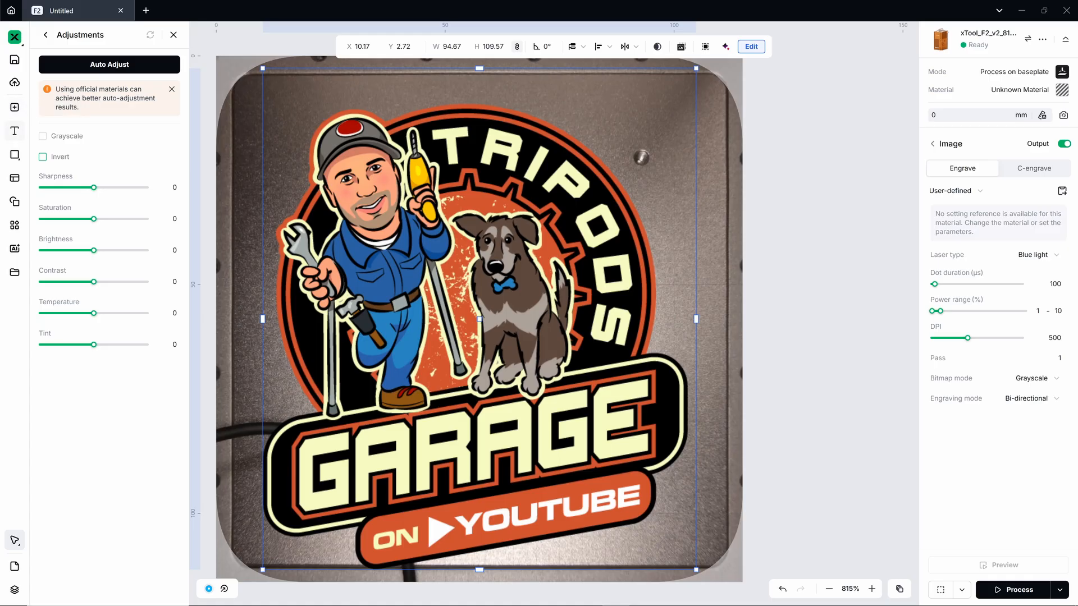
pyautogui.click(173, 34)
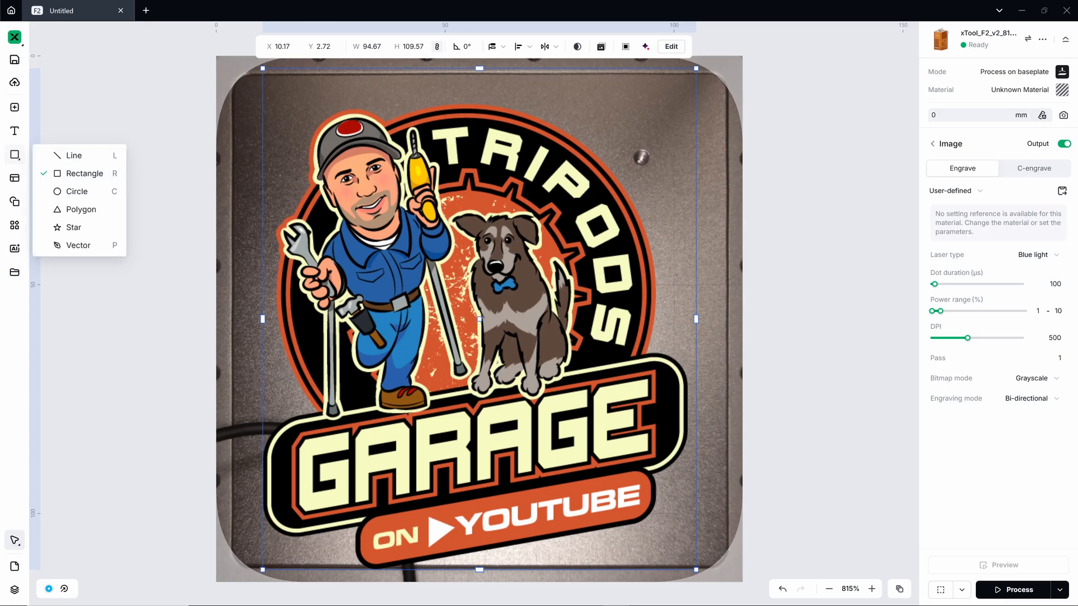
pyautogui.moveTo(15, 179)
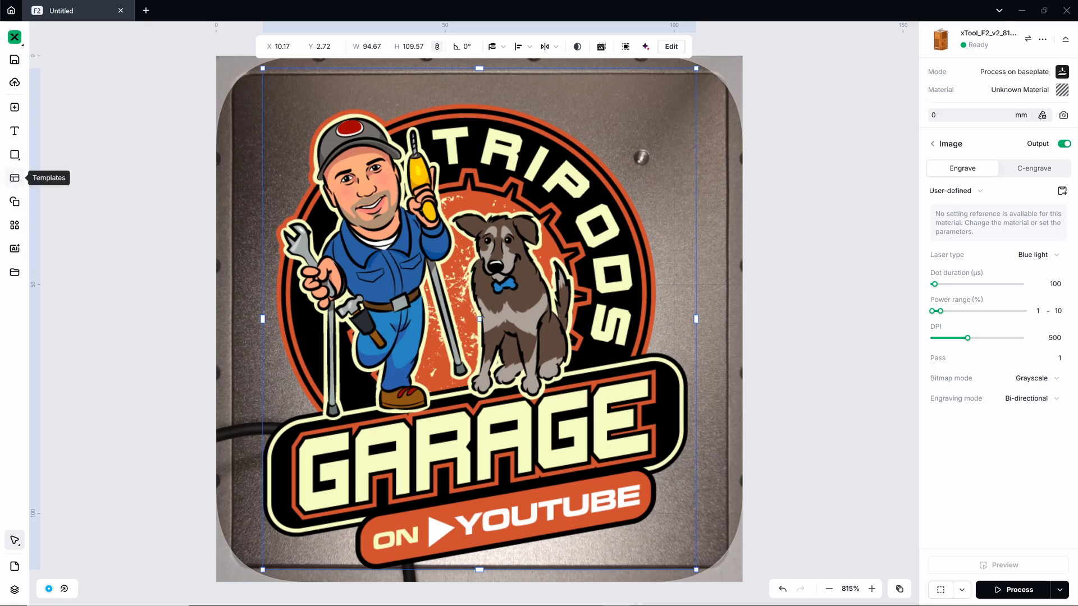
# Browse the template and element libraries, then show the applications list.
pyautogui.click(14, 178)
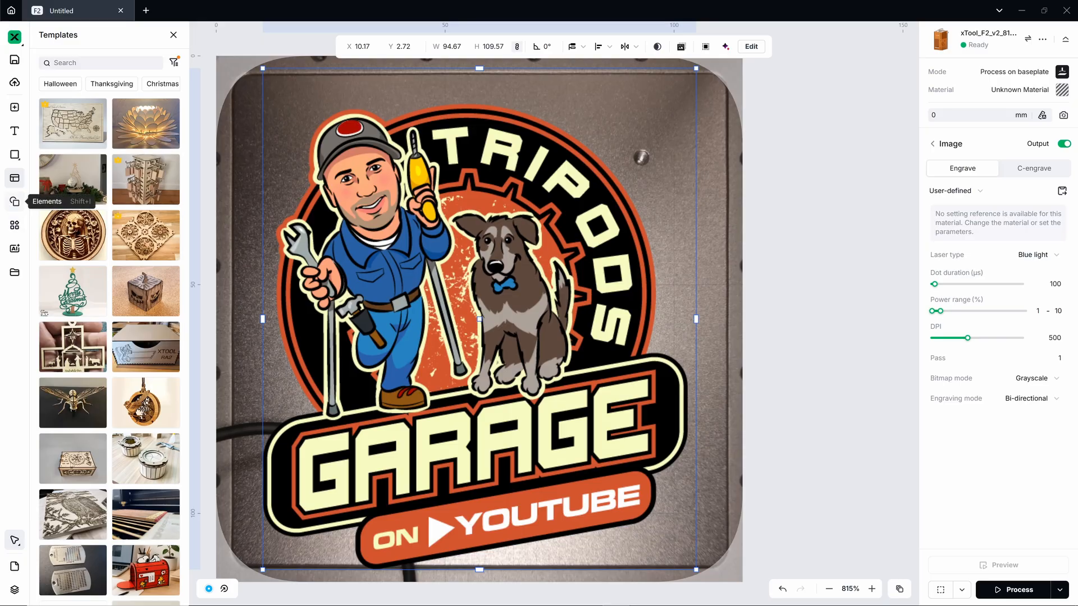
pyautogui.click(14, 201)
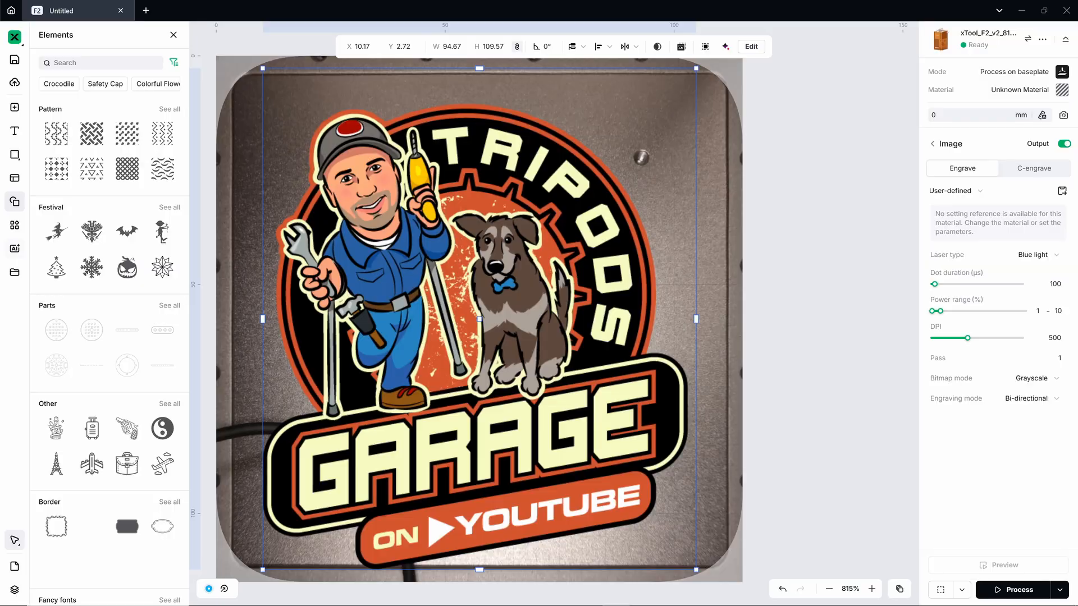
pyautogui.click(14, 225)
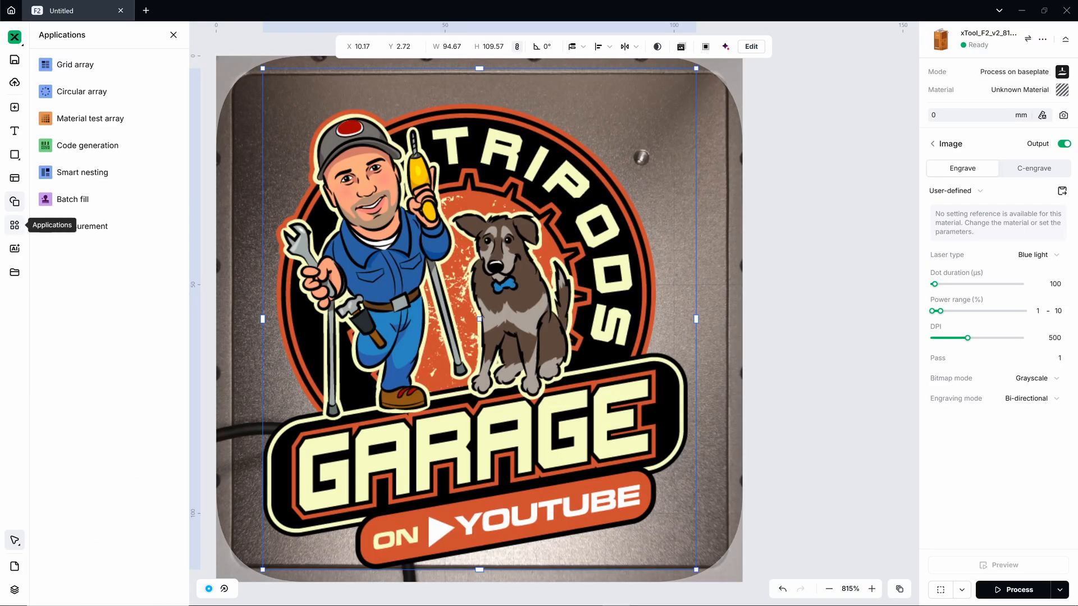
pyautogui.moveTo(91, 253)
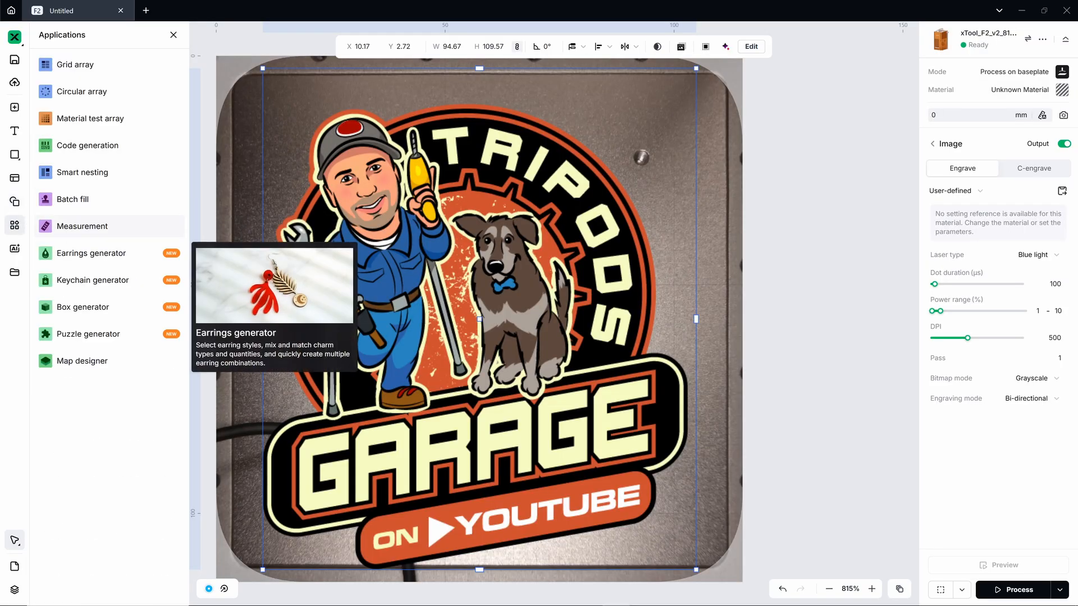
pyautogui.moveTo(82, 172)
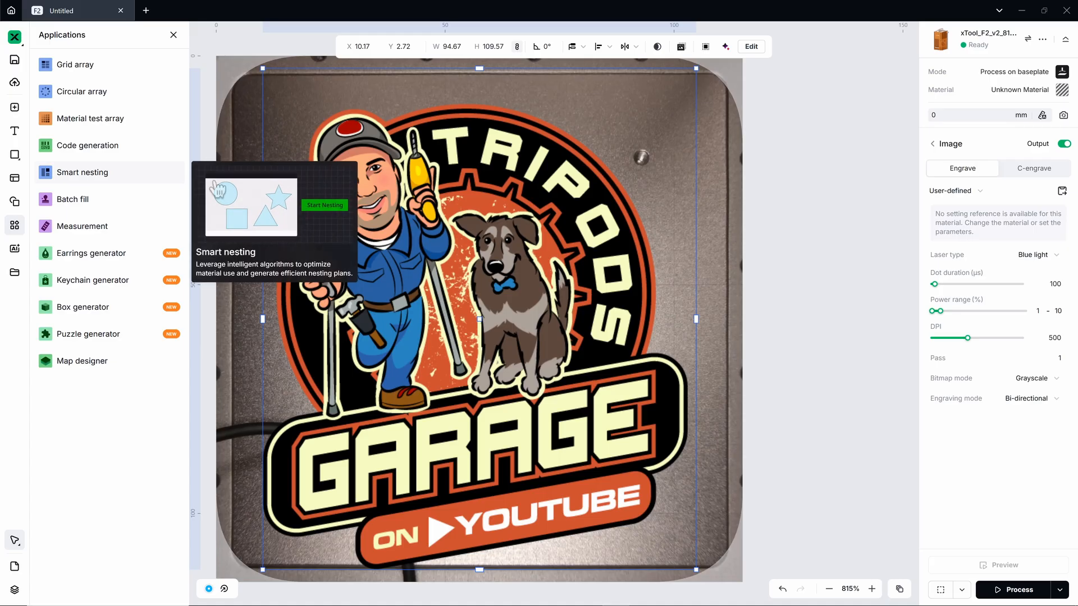
pyautogui.moveTo(89, 118)
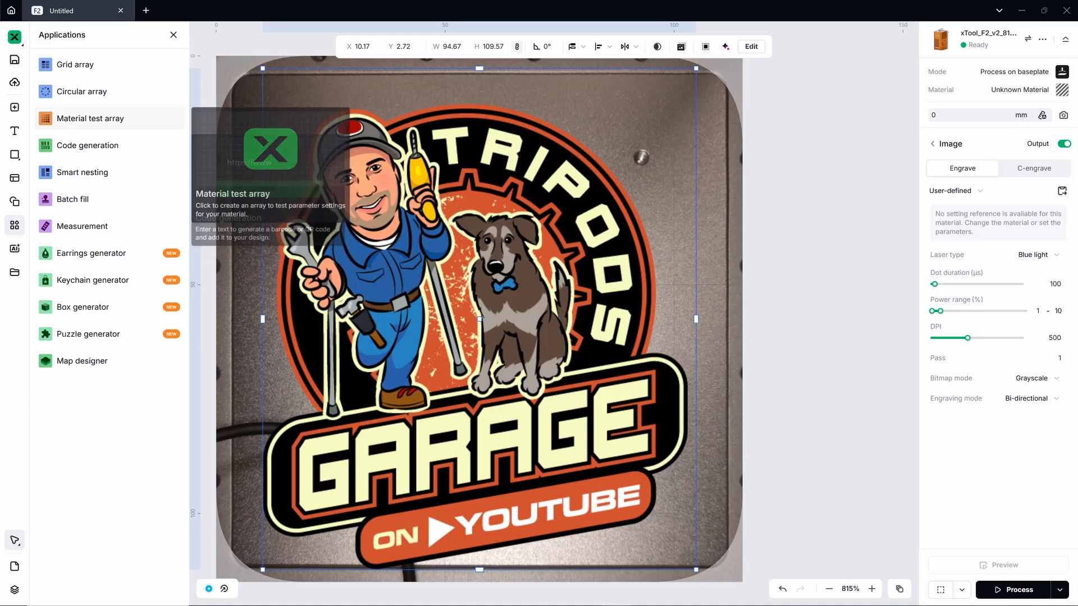
pyautogui.moveTo(81, 91)
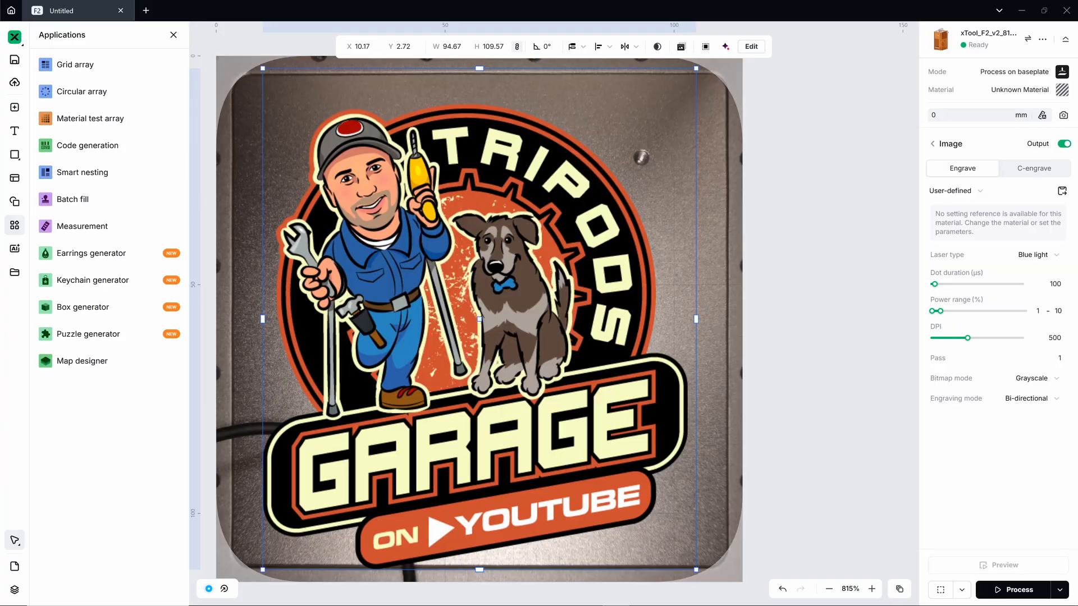
pyautogui.click(15, 248)
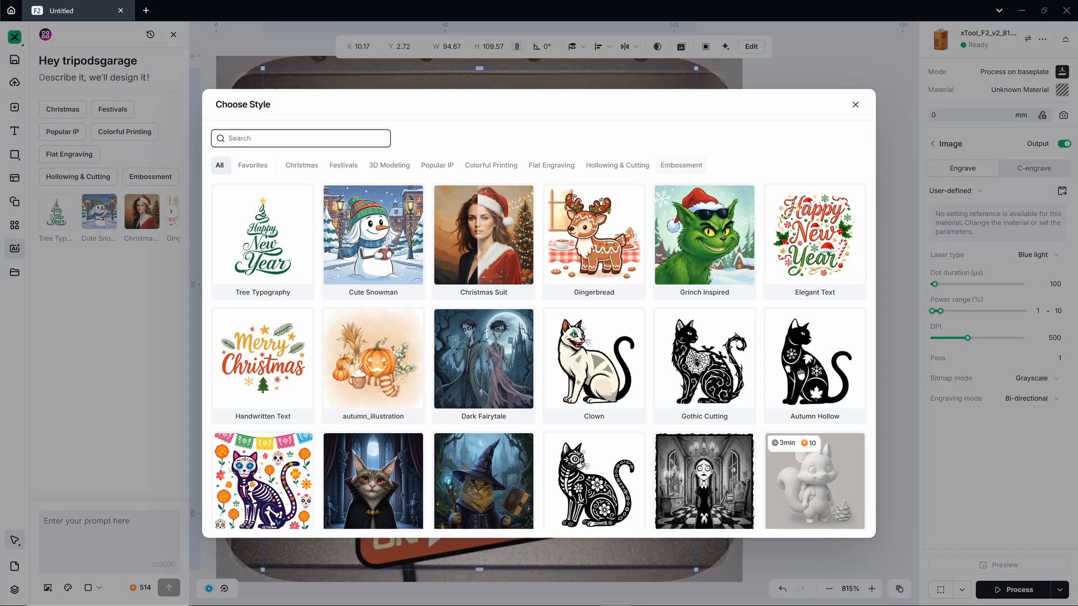
# Filter the AI style gallery to Embossment styles, then close the gallery.
pyautogui.click(680, 165)
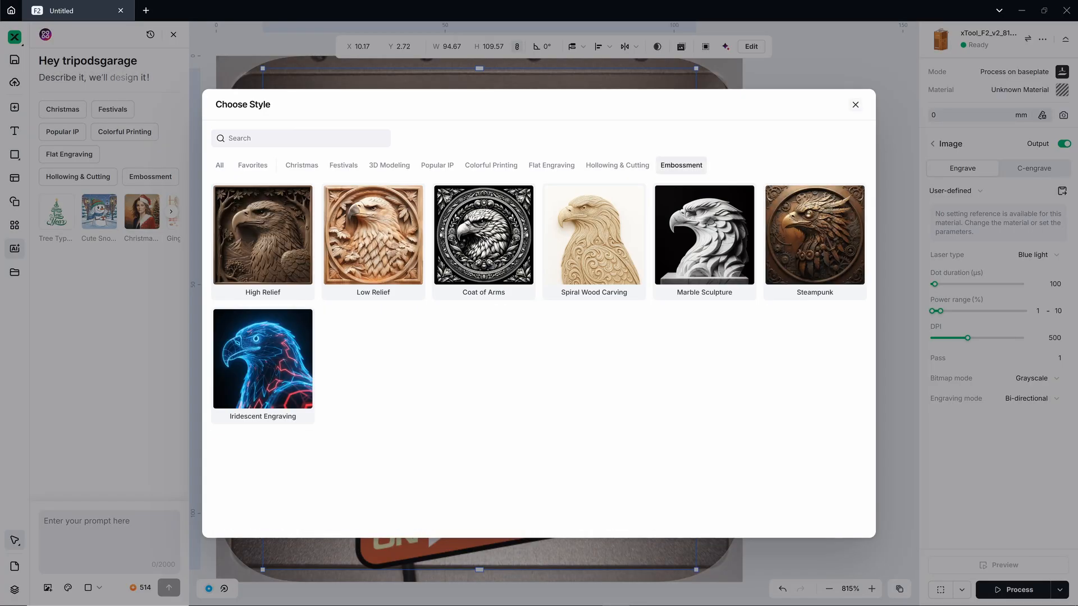
pyautogui.click(855, 104)
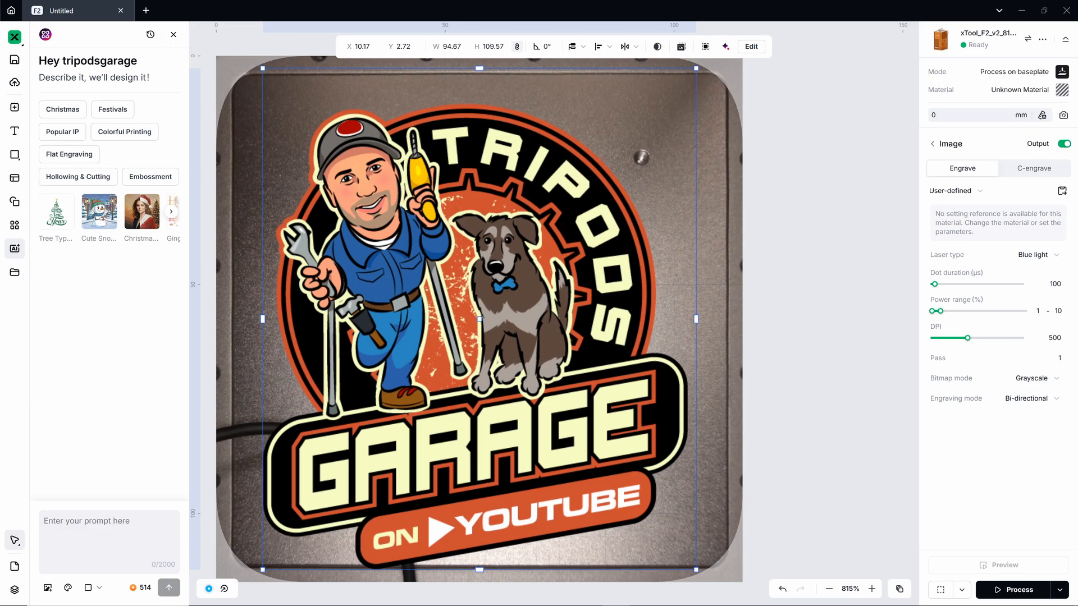
pyautogui.moveTo(726, 46)
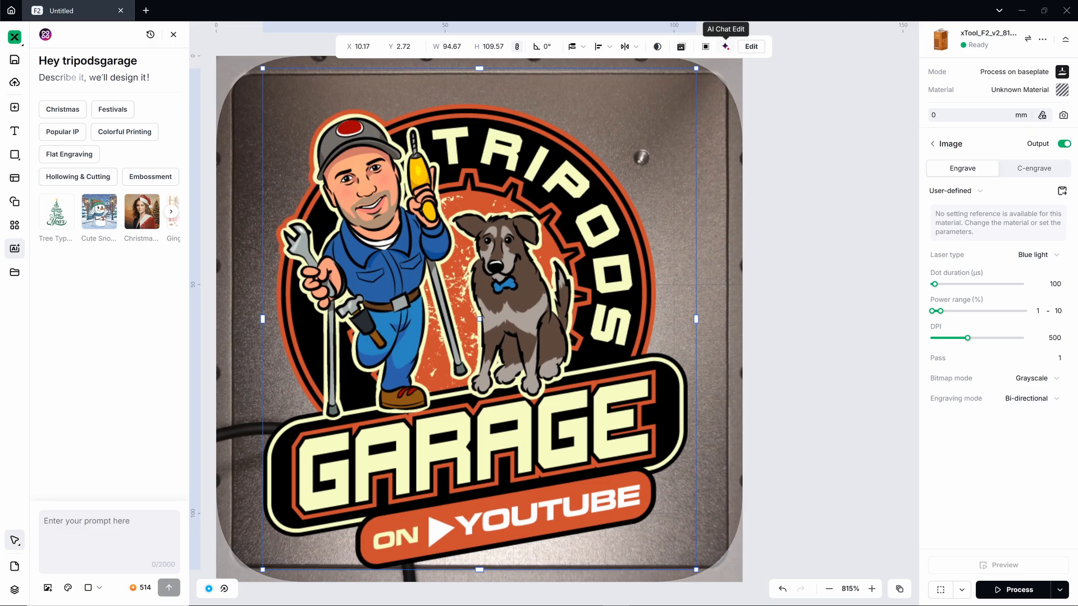
pyautogui.moveTo(726, 46)
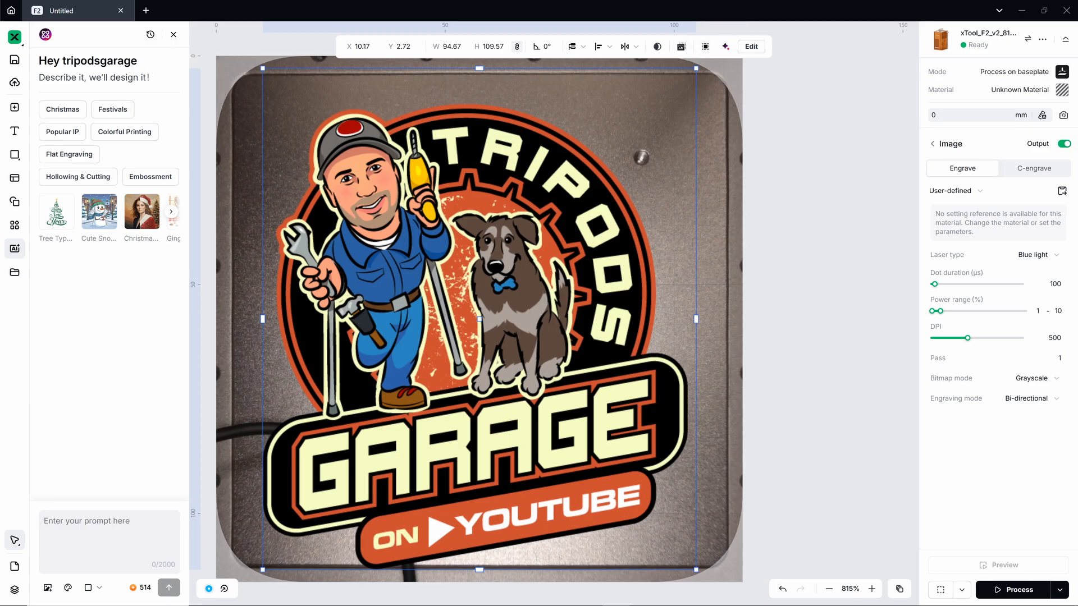